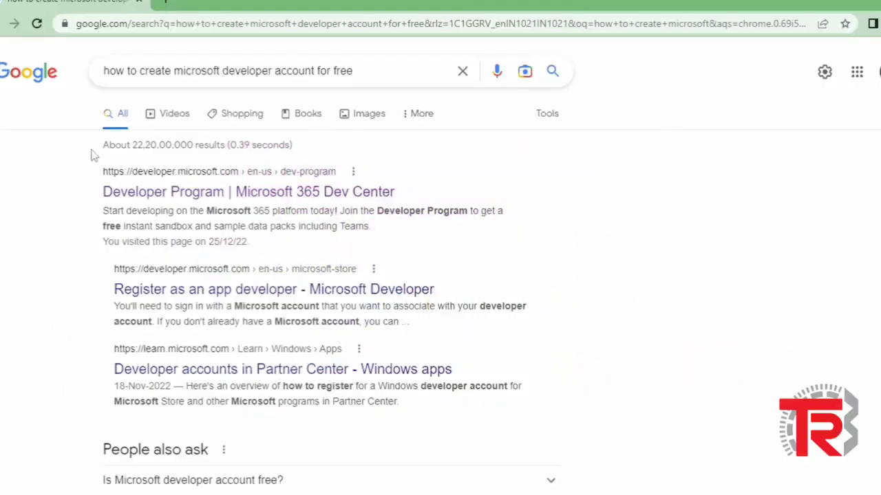
pyautogui.moveTo(223, 104)
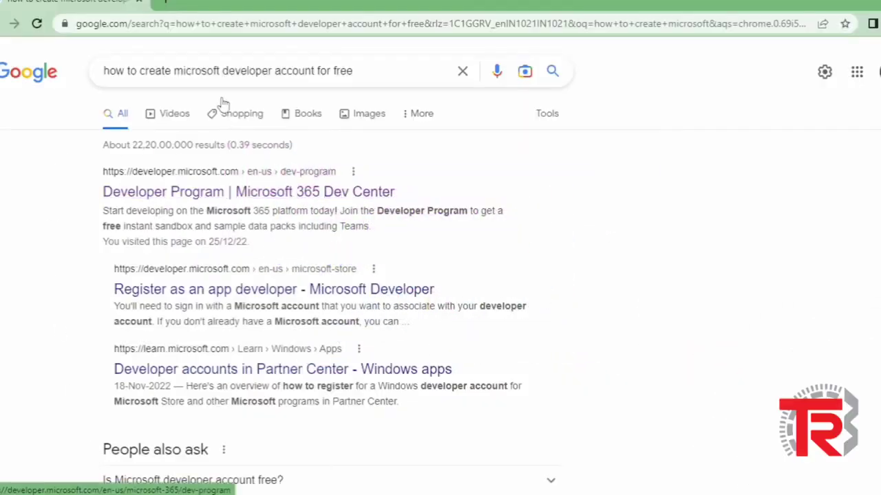
# Go to the Microsoft 365 Developer Program page from Google and choose Join now.
pyautogui.click(275, 70)
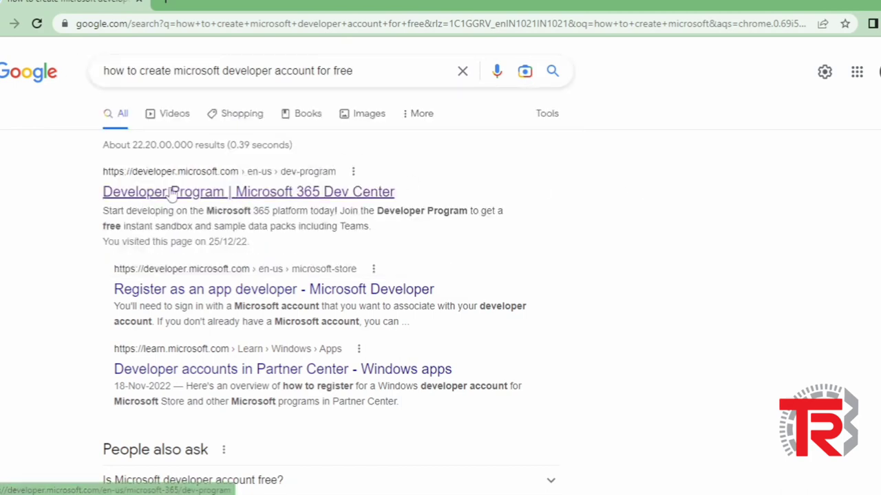
pyautogui.click(248, 191)
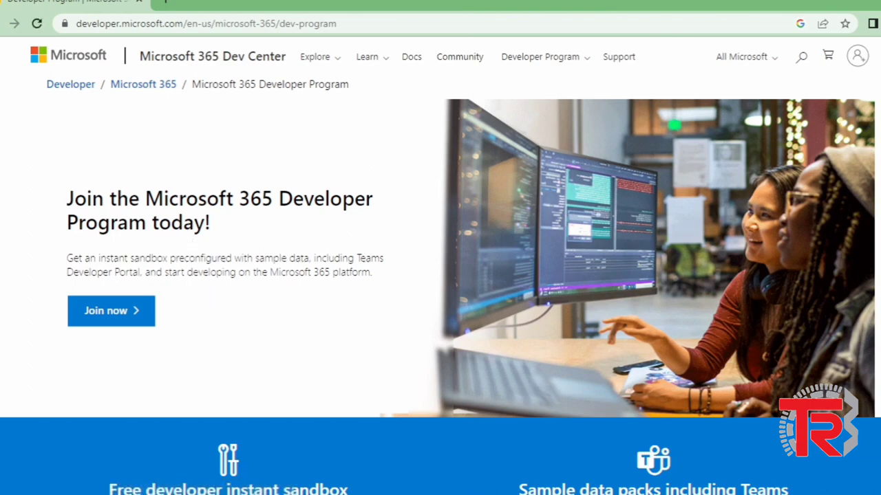
pyautogui.click(110, 311)
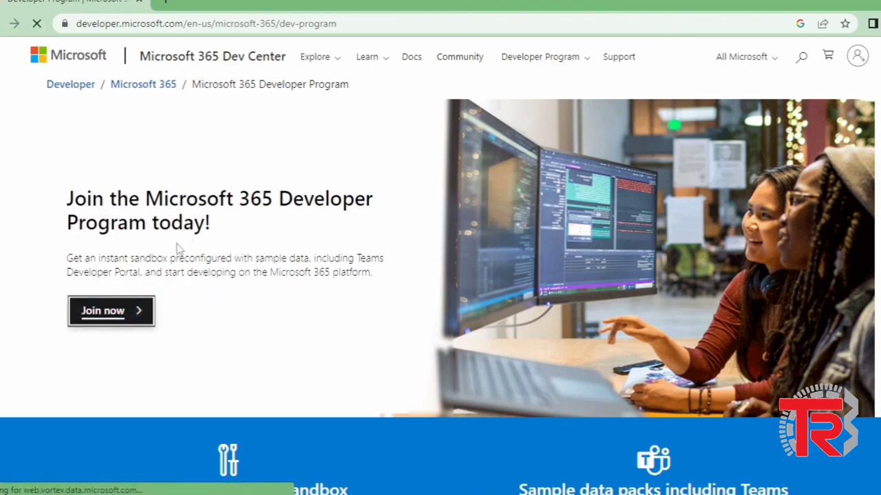
pyautogui.click(110, 311)
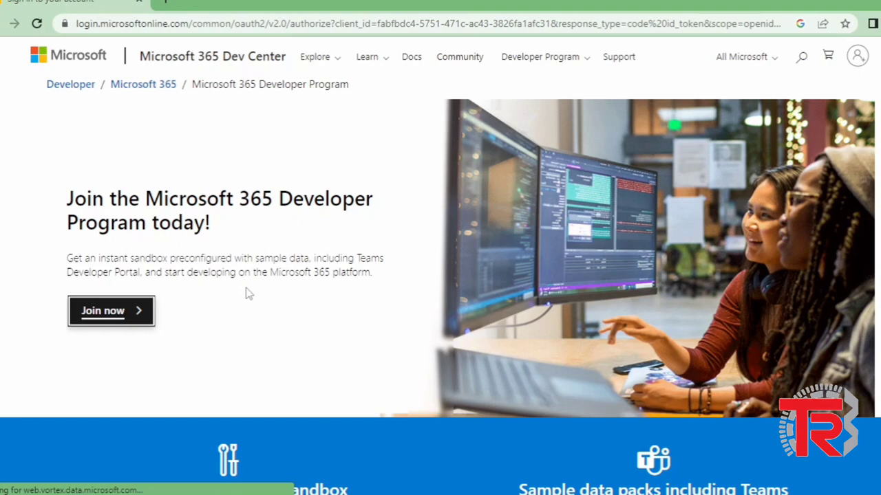
pyautogui.click(110, 311)
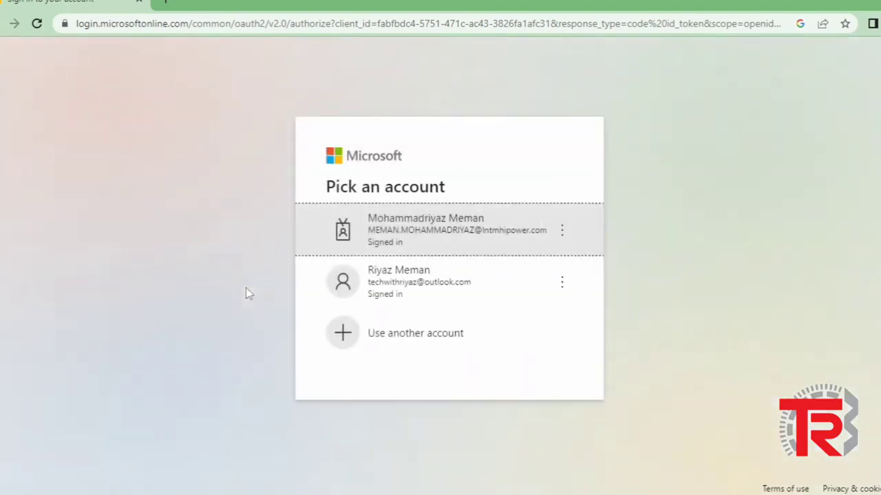
pyautogui.moveTo(407, 342)
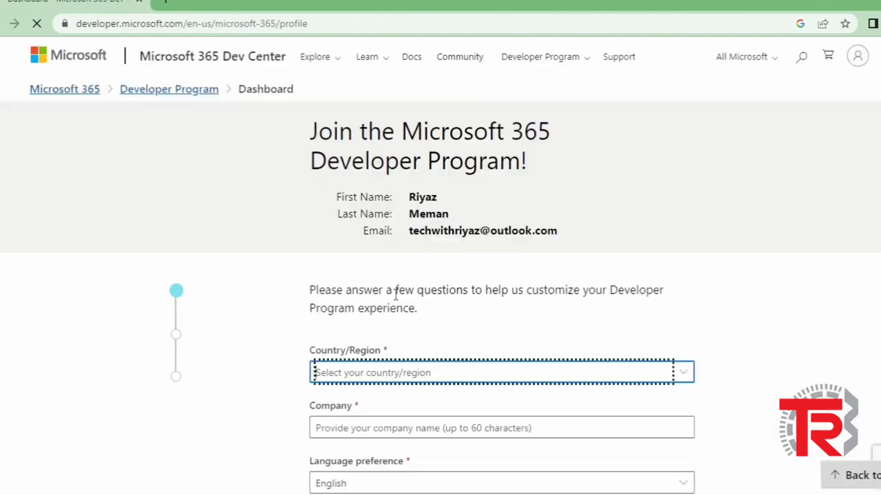
# Set country to India, enter a company name and keep English as language preference.
pyautogui.scroll(-3)
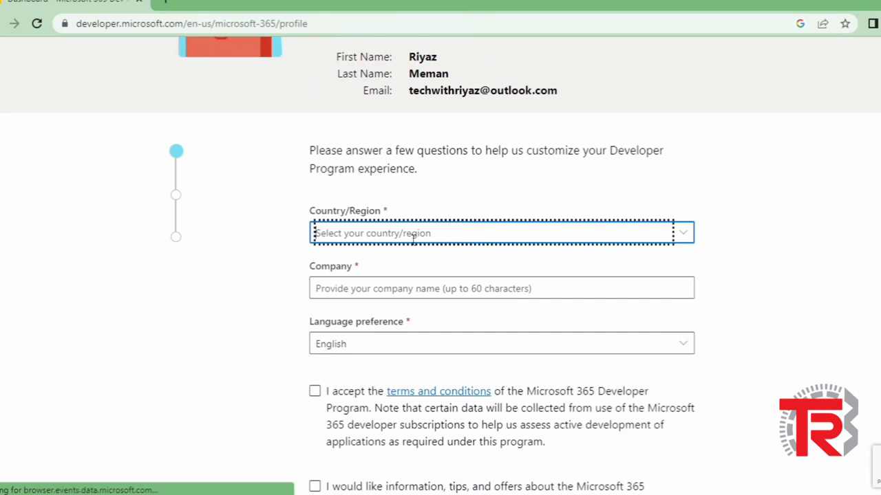
pyautogui.click(500, 232)
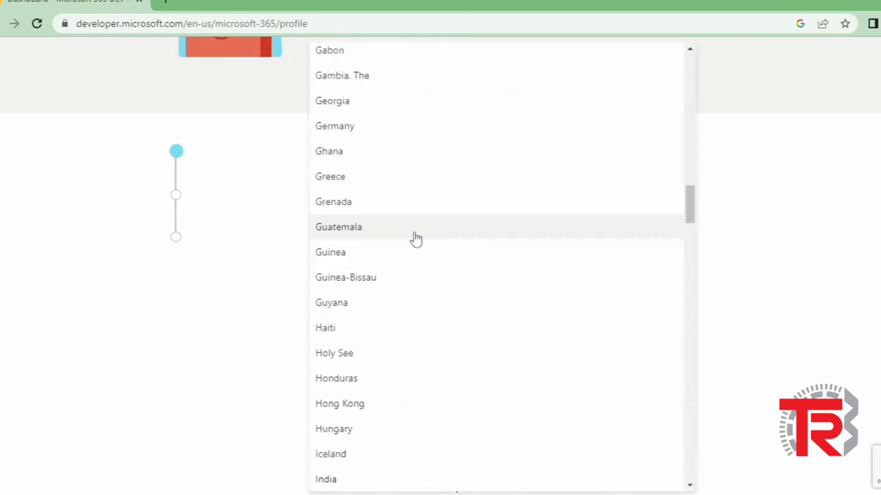
pyautogui.click(324, 478)
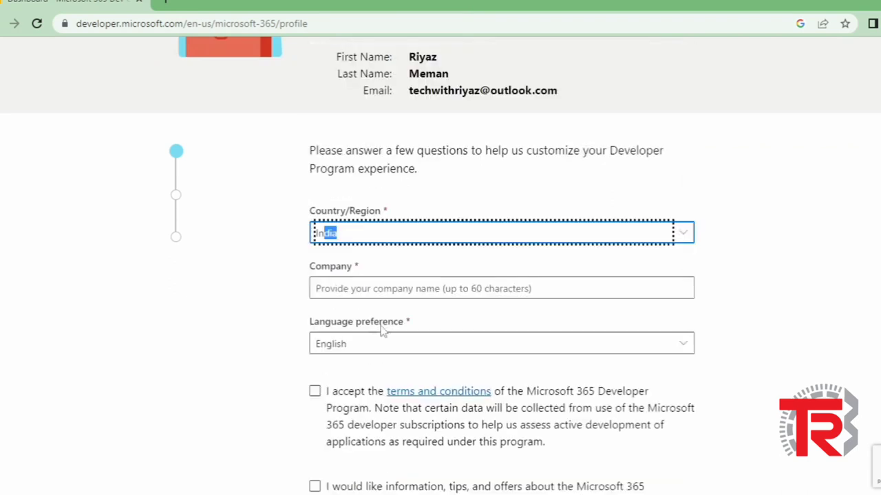
pyautogui.click(501, 288)
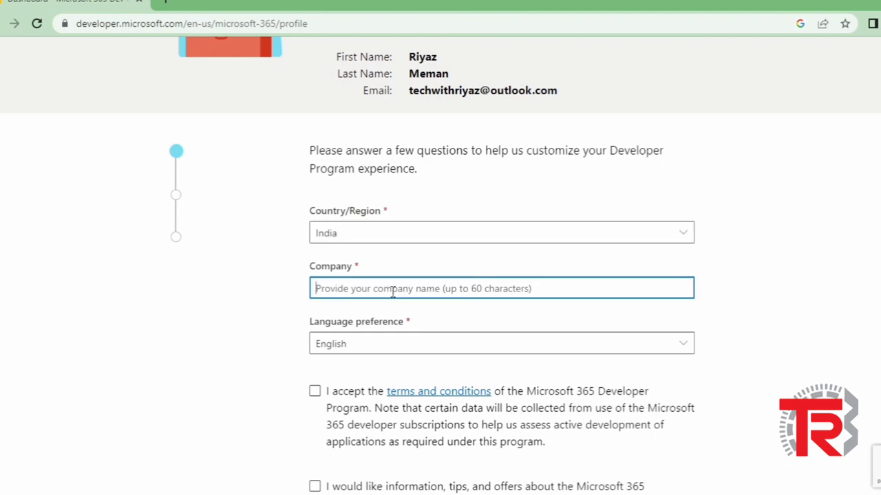
pyautogui.write('tehno')
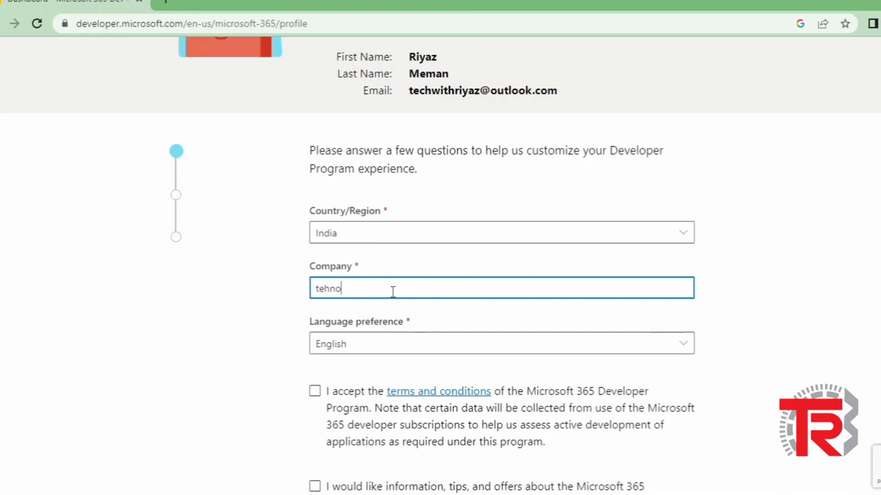
pyautogui.click(501, 344)
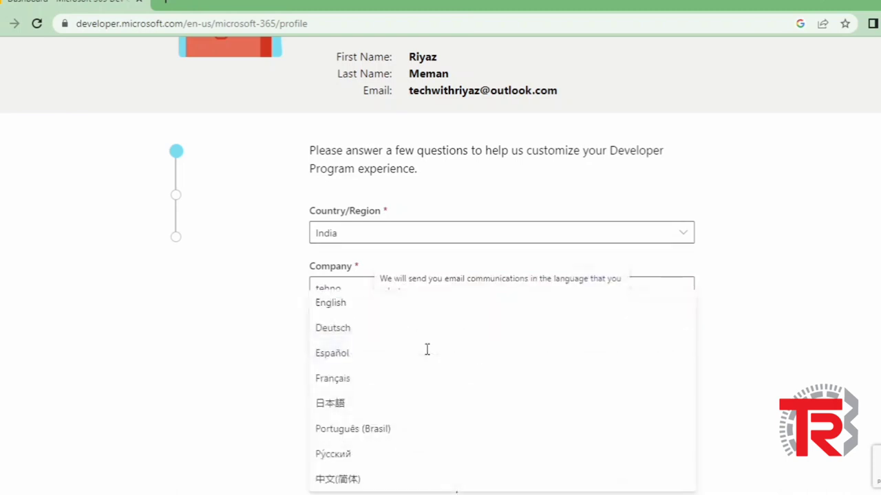
pyautogui.click(330, 302)
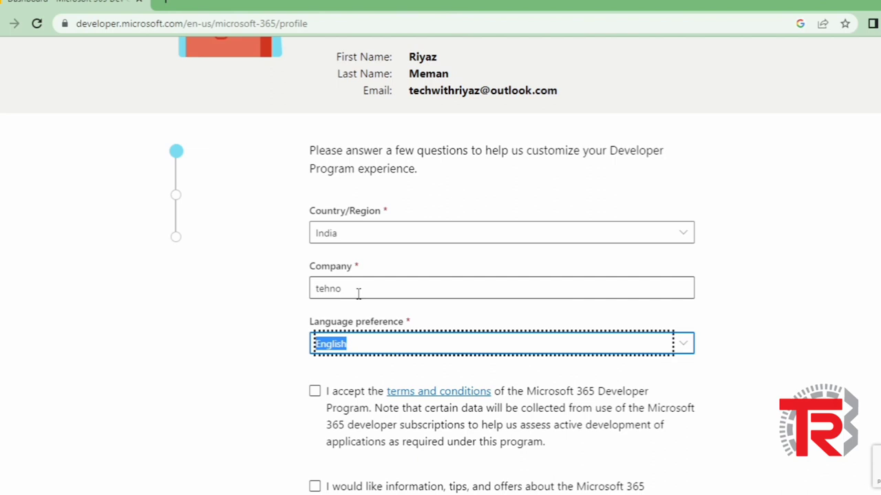
# Correct the company name to 'techw', accept the terms and continue to the next question.
pyautogui.click(500, 288)
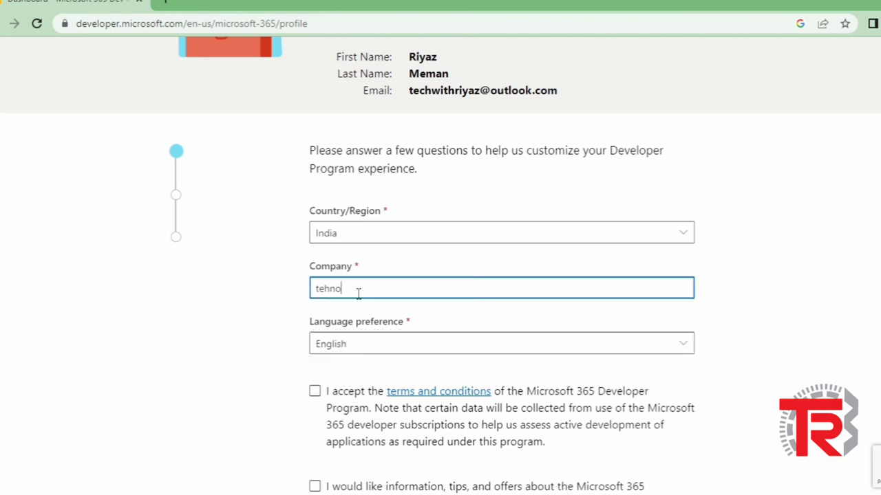
pyautogui.write('techwithriyaz')
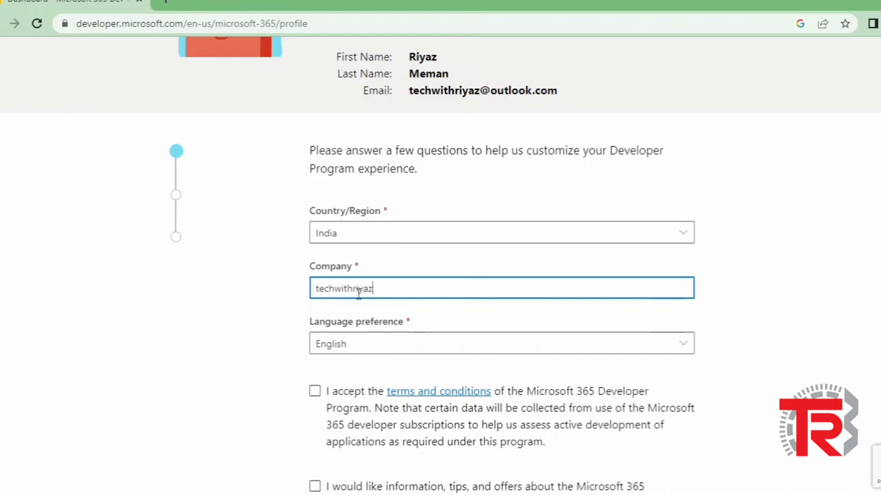
pyautogui.click(314, 391)
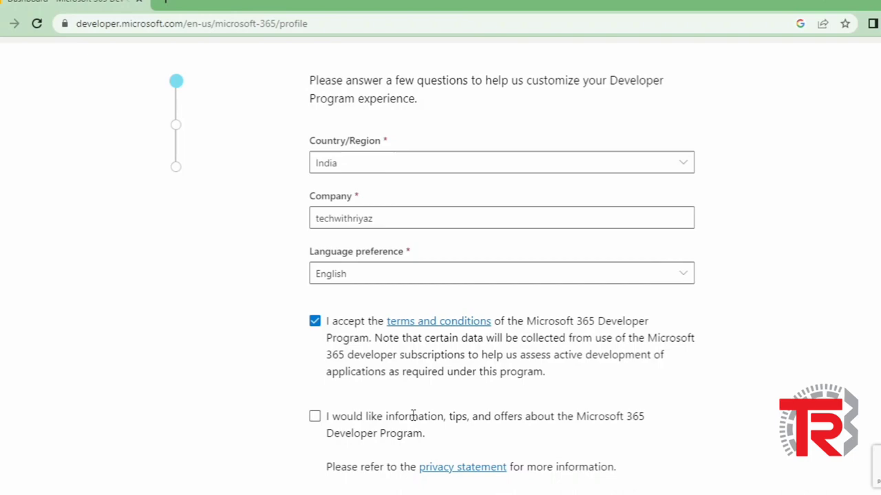
pyautogui.click(313, 416)
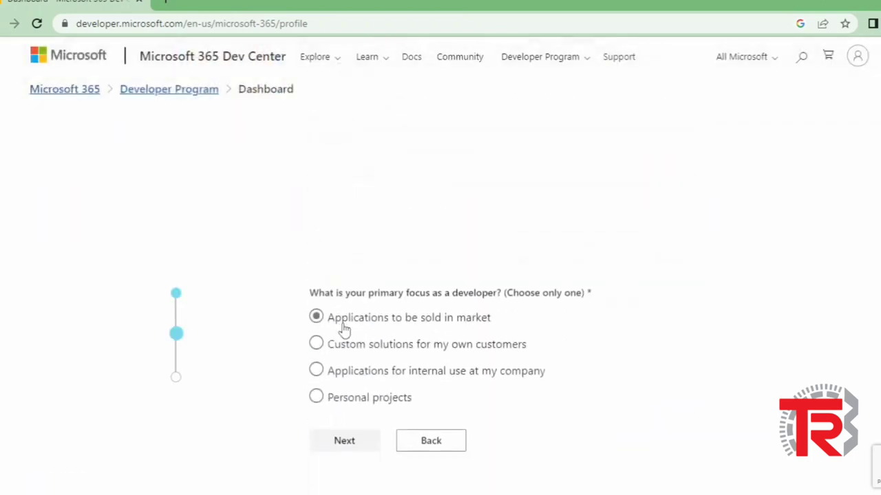
# Answer the developer focus as applications for internal use at my company and continue.
pyautogui.click(316, 396)
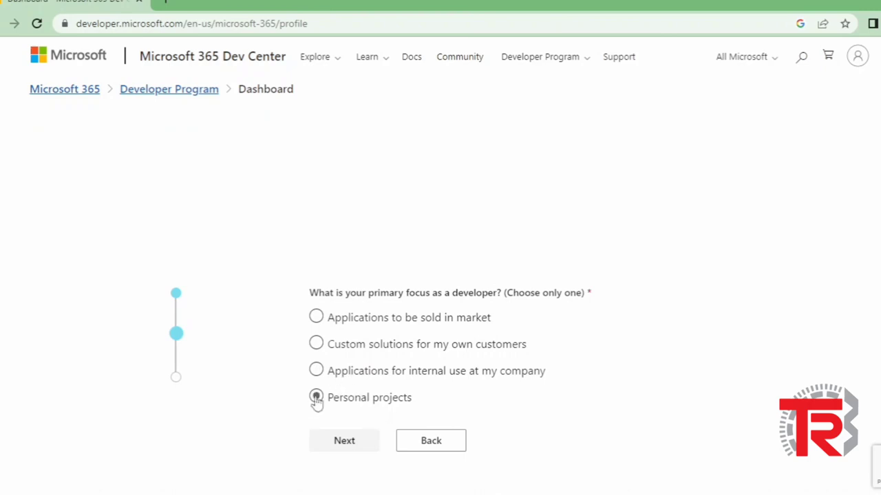
pyautogui.click(317, 370)
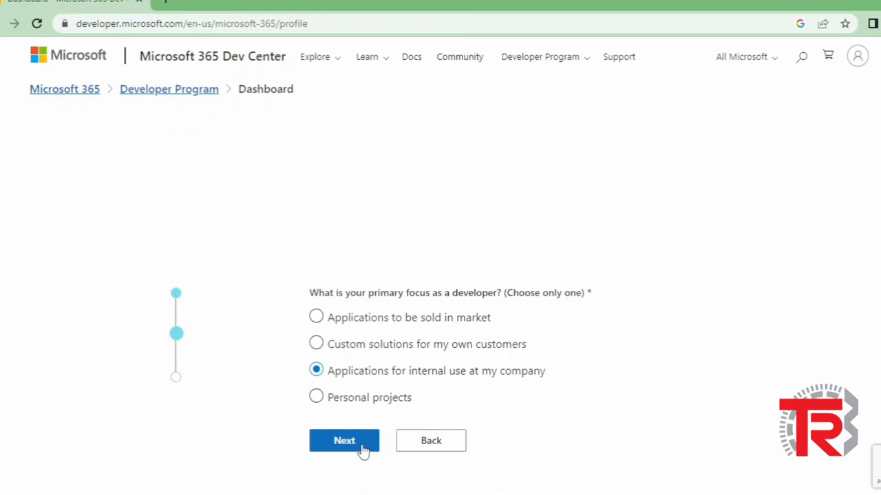
pyautogui.click(344, 440)
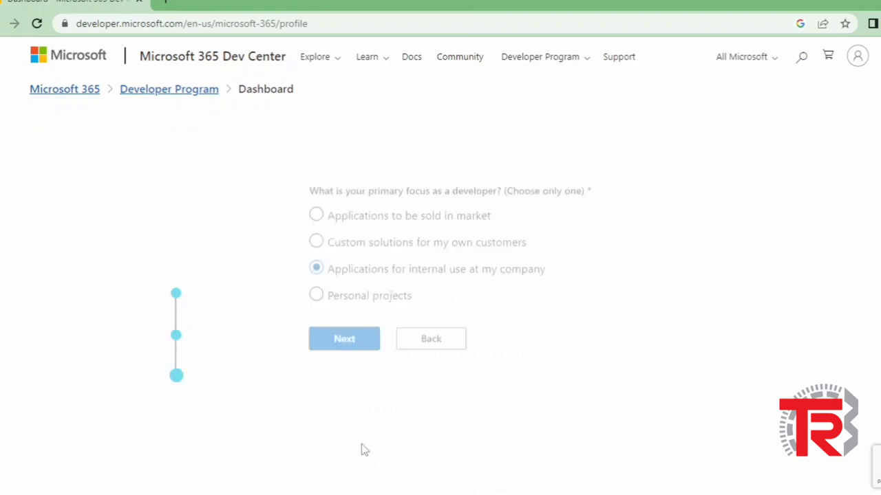
# Mark SharePoint Framework, Microsoft Teams, Outlook and Power Platform as interests and save.
pyautogui.click(344, 338)
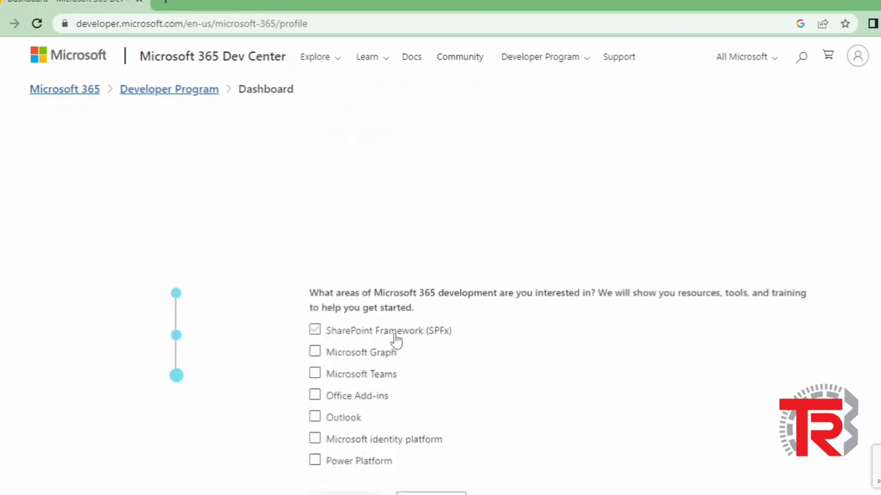
pyautogui.click(313, 330)
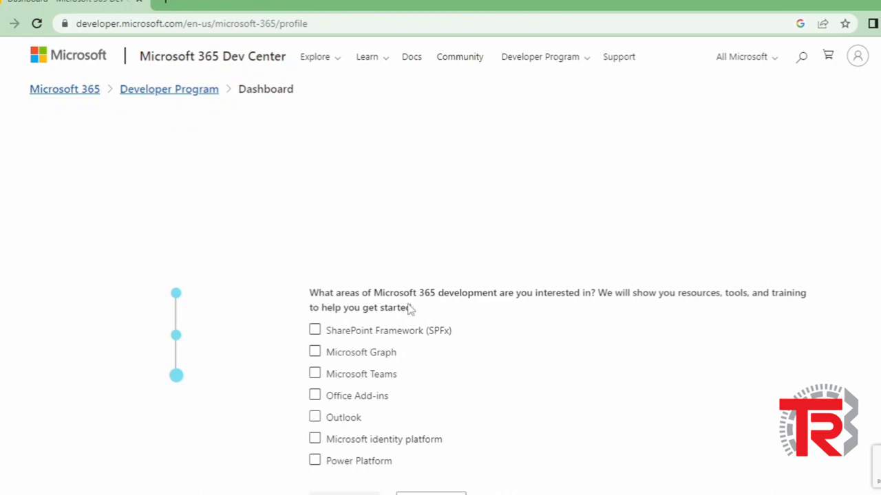
pyautogui.moveTo(681, 306)
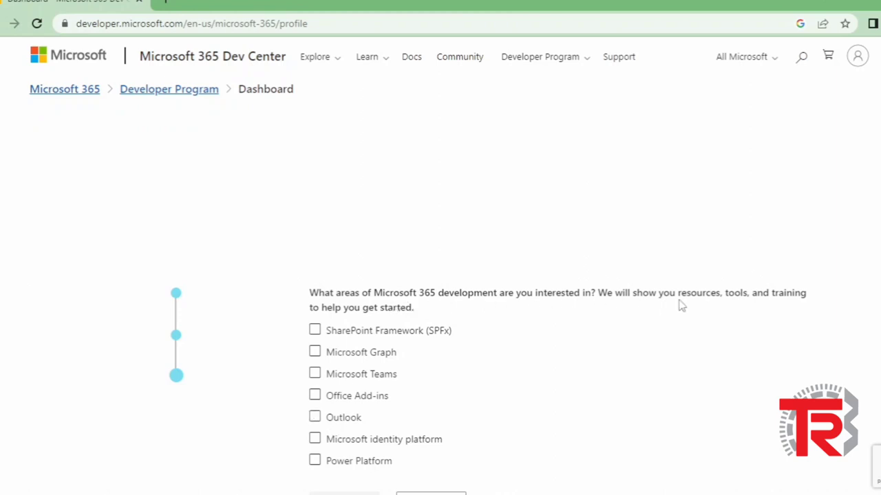
pyautogui.click(313, 352)
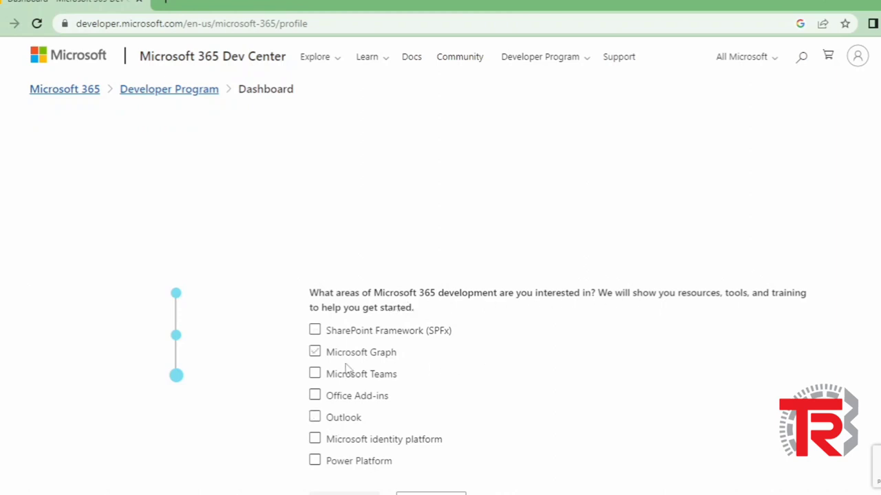
pyautogui.click(314, 352)
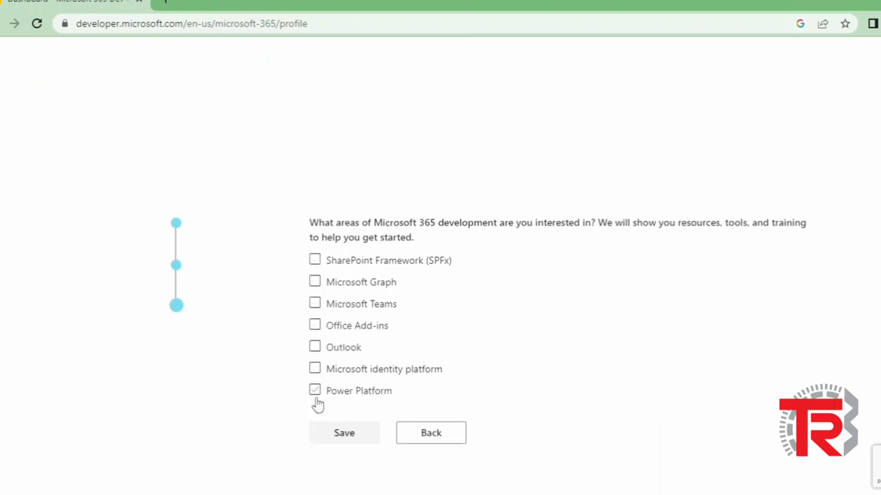
pyautogui.click(314, 390)
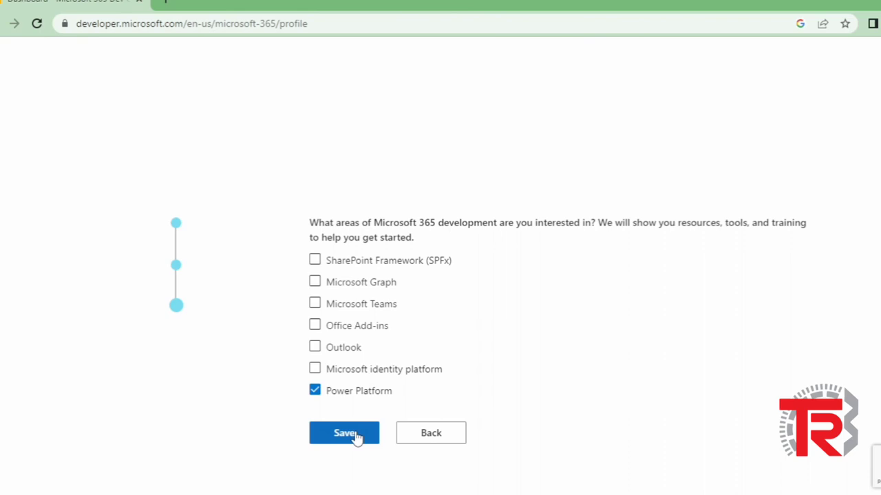
pyautogui.click(314, 304)
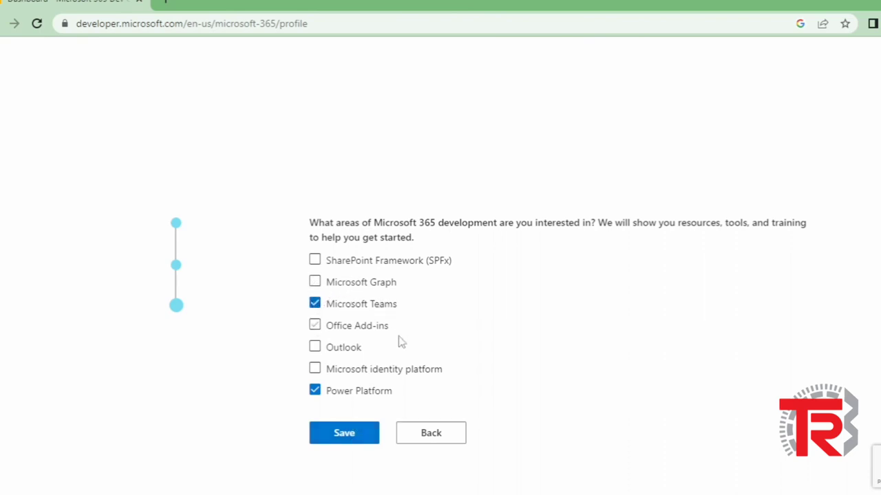
pyautogui.click(314, 347)
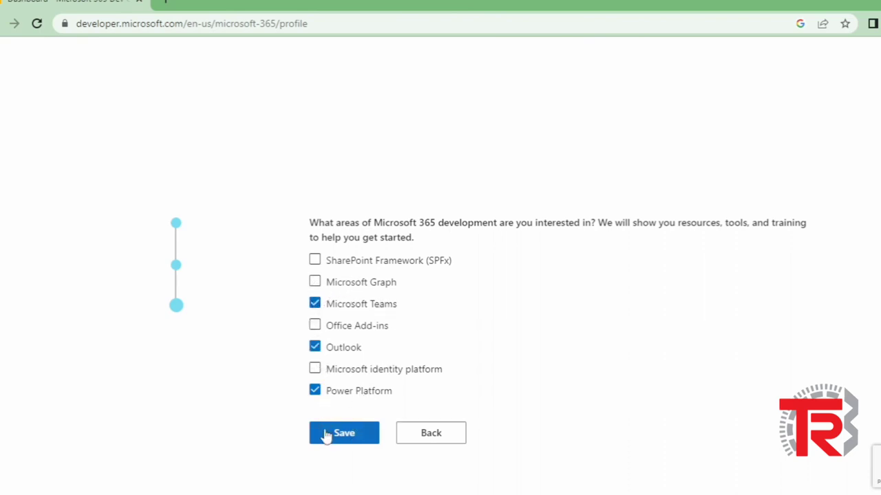
pyautogui.click(314, 260)
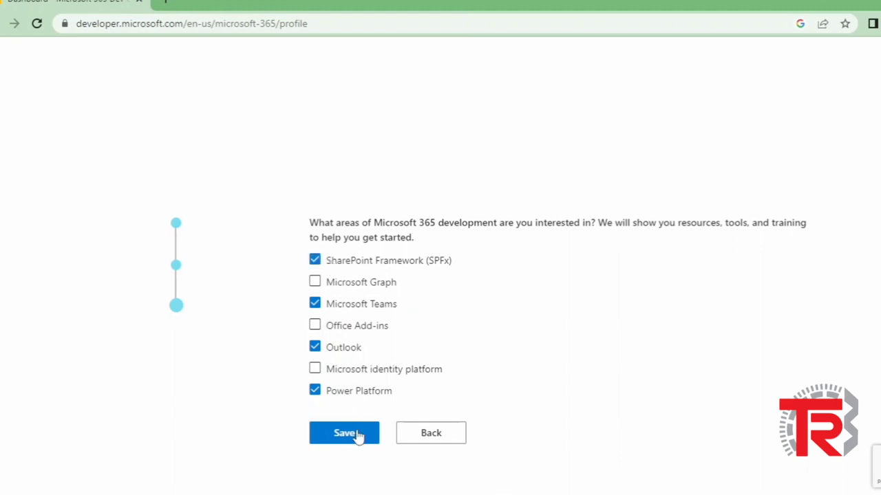
pyautogui.click(344, 432)
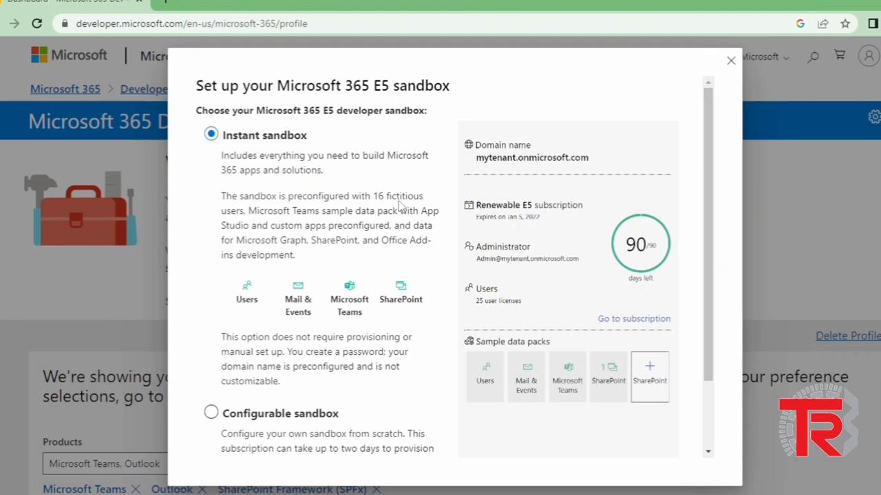
pyautogui.moveTo(482, 190)
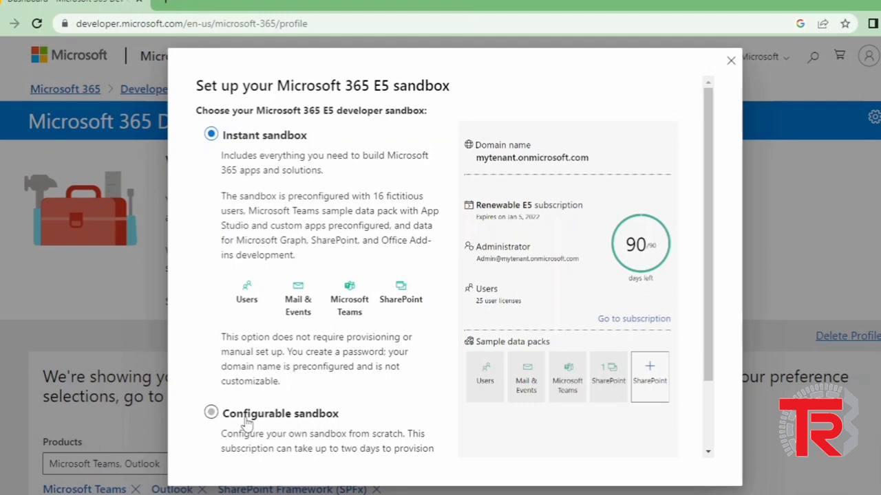
# Choose the Configurable sandbox for the E5 setup and continue to account details.
pyautogui.click(210, 413)
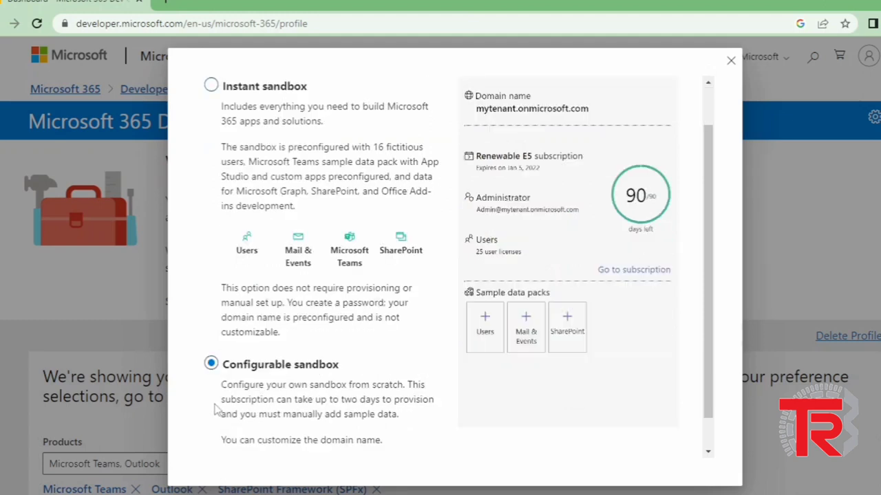
pyautogui.scroll(-3)
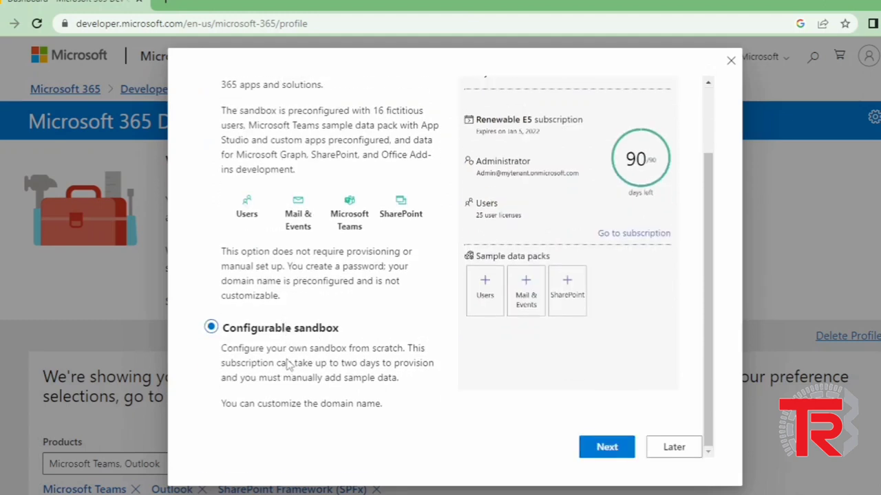
pyautogui.scroll(3)
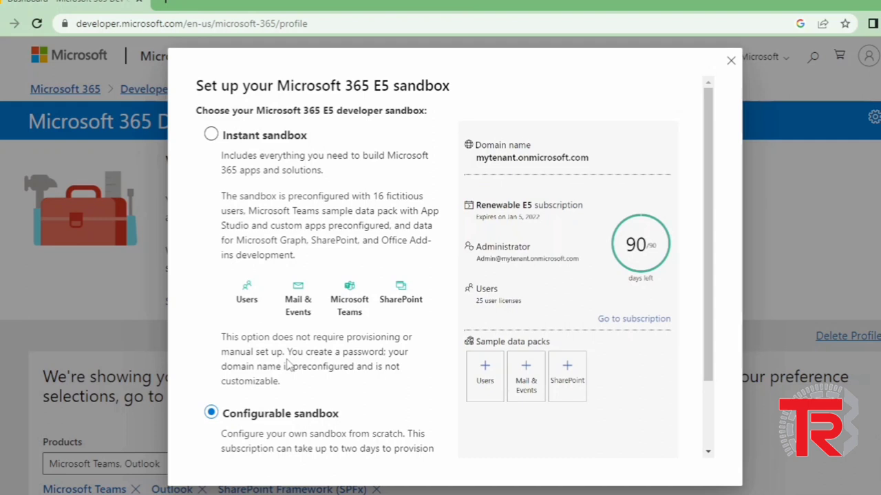
pyautogui.scroll(-3)
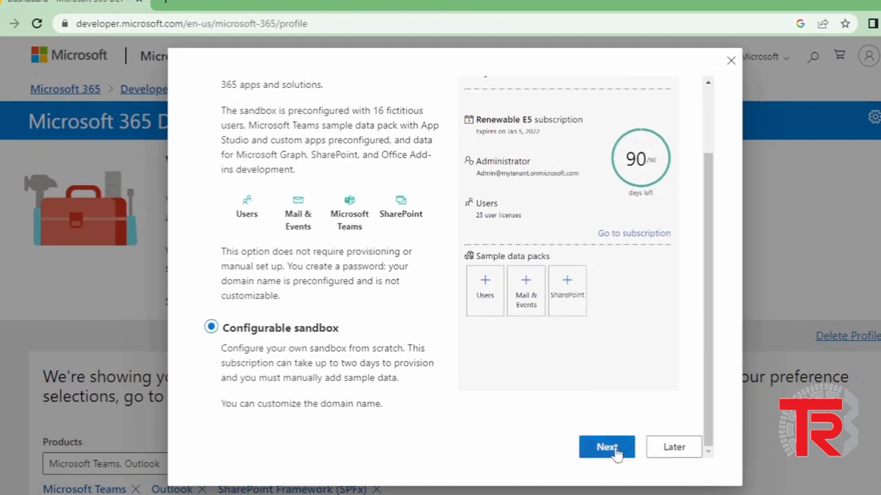
pyautogui.click(605, 446)
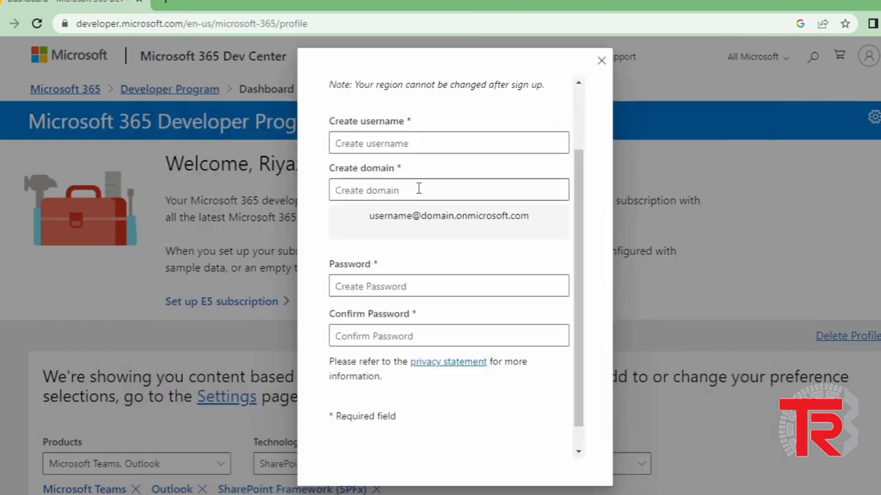
# Enter the admin username, then the password and its confirmation.
pyautogui.click(448, 143)
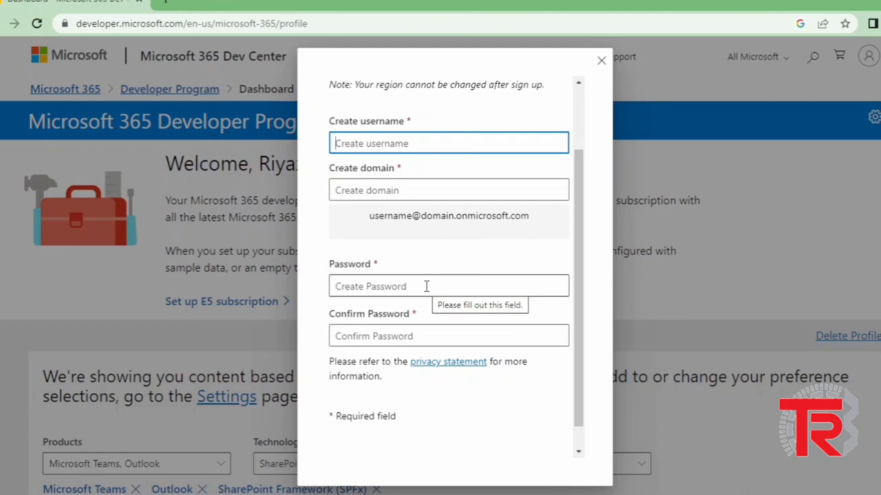
pyautogui.write('riyazmem')
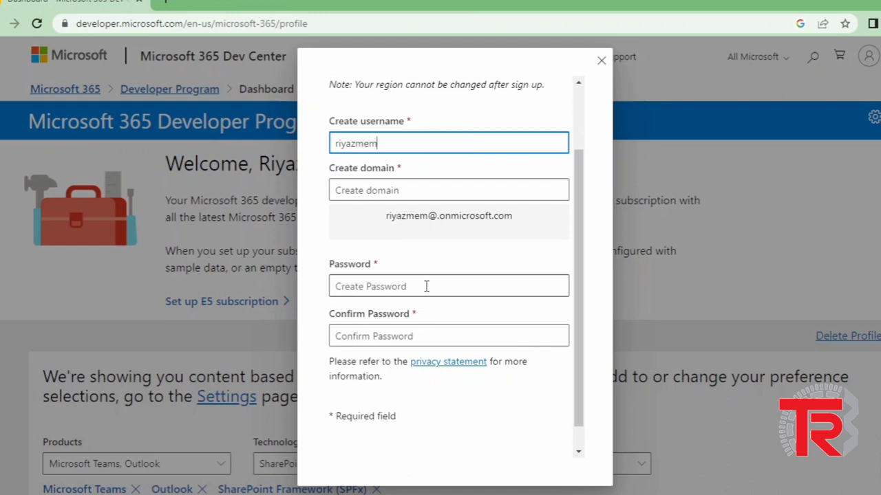
pyautogui.write('an')
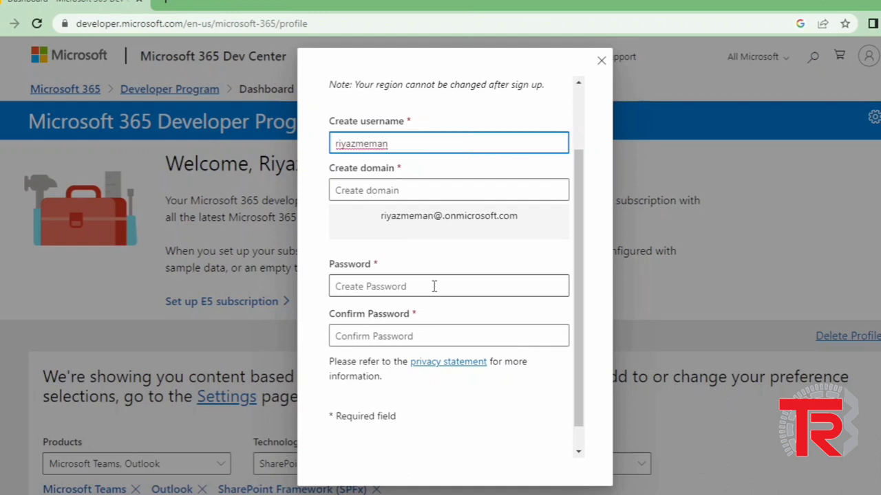
pyautogui.moveTo(411, 143)
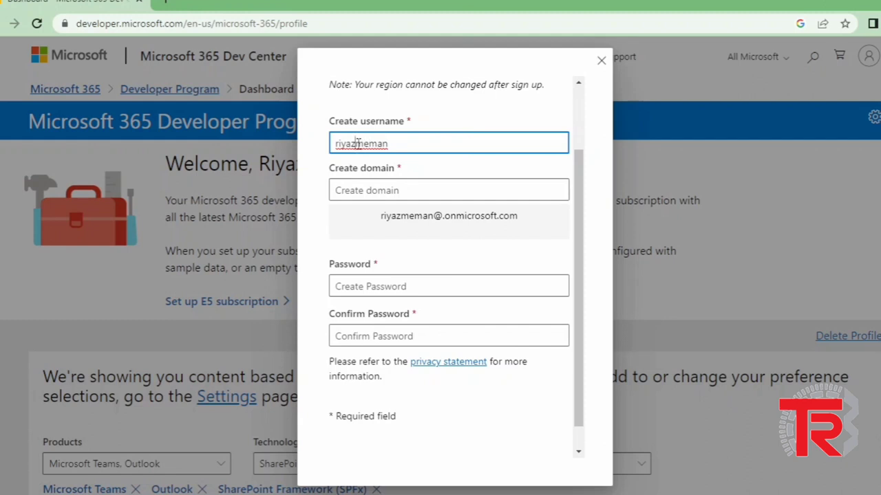
pyautogui.click(443, 190)
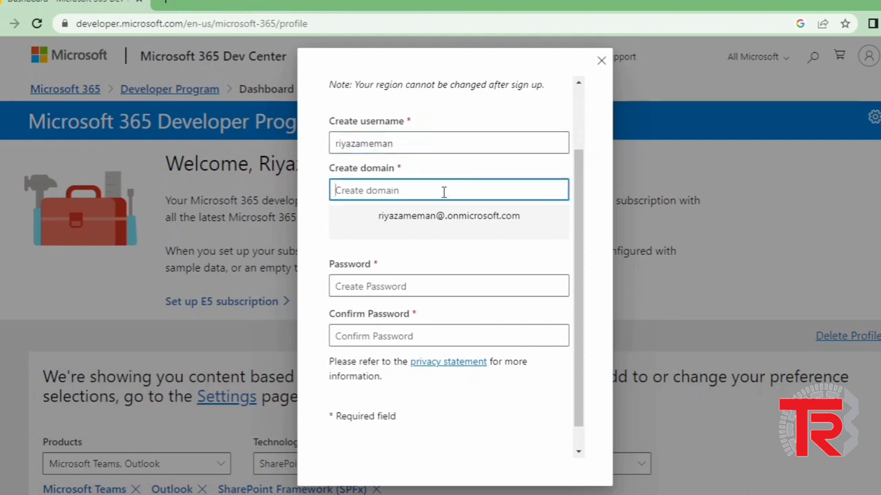
pyautogui.moveTo(391, 198)
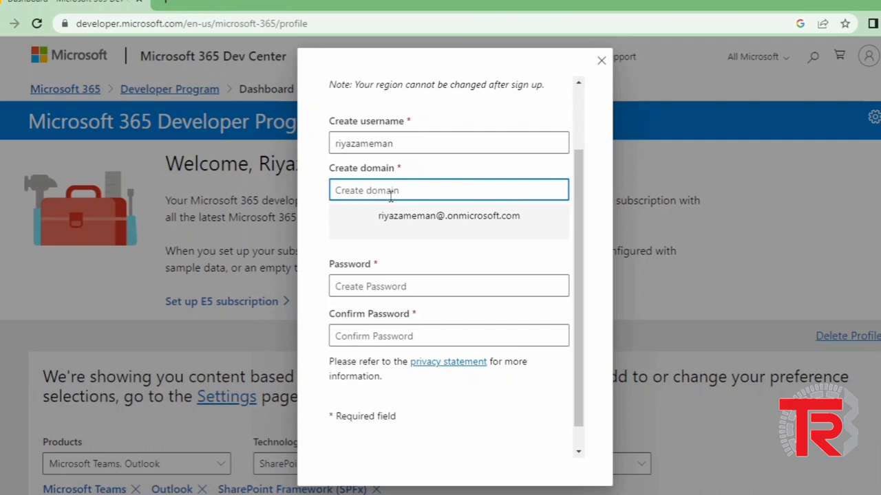
pyautogui.click(448, 286)
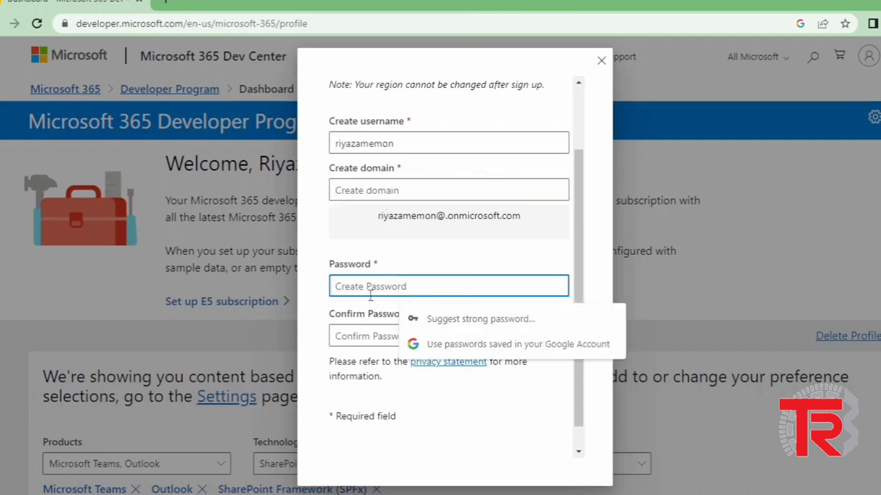
pyautogui.write('••••')
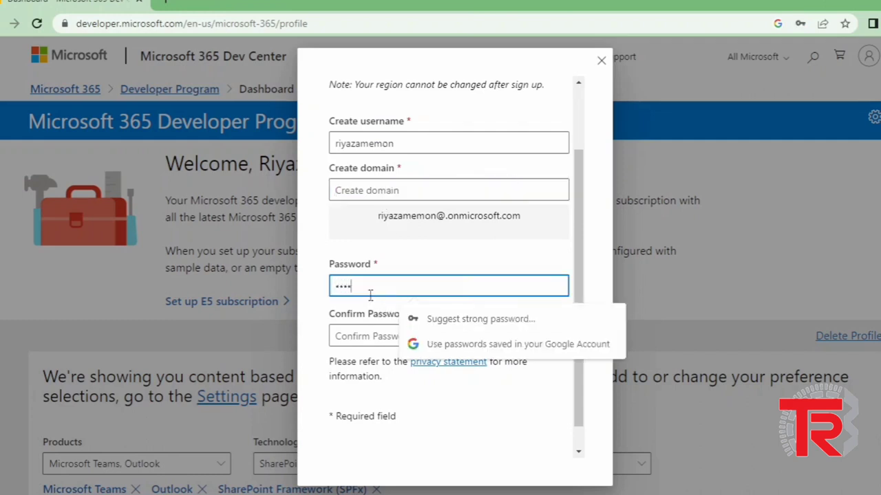
pyautogui.write('password')
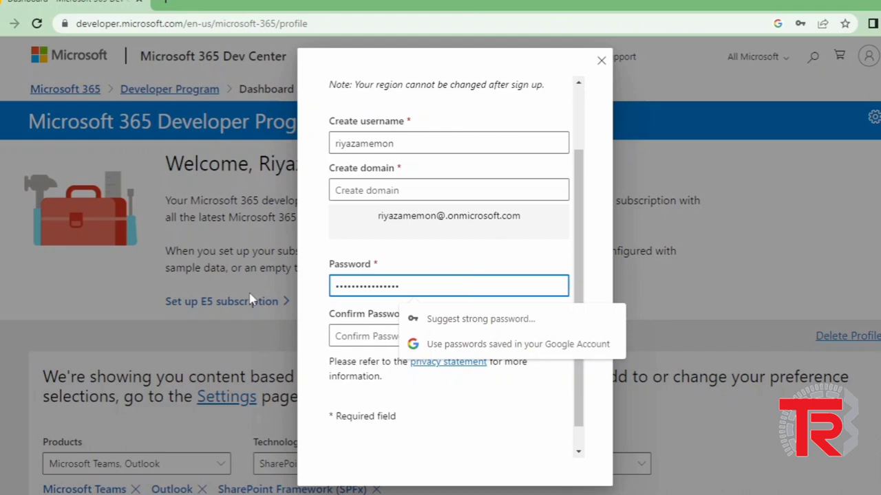
pyautogui.click(449, 335)
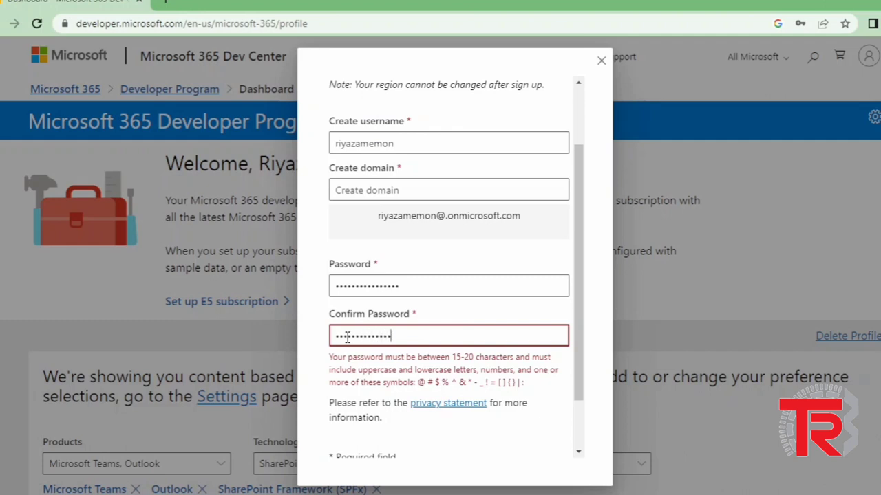
# Enter the custom domain 'memme' and replace the taken name with an accepted one.
pyautogui.scroll(-3)
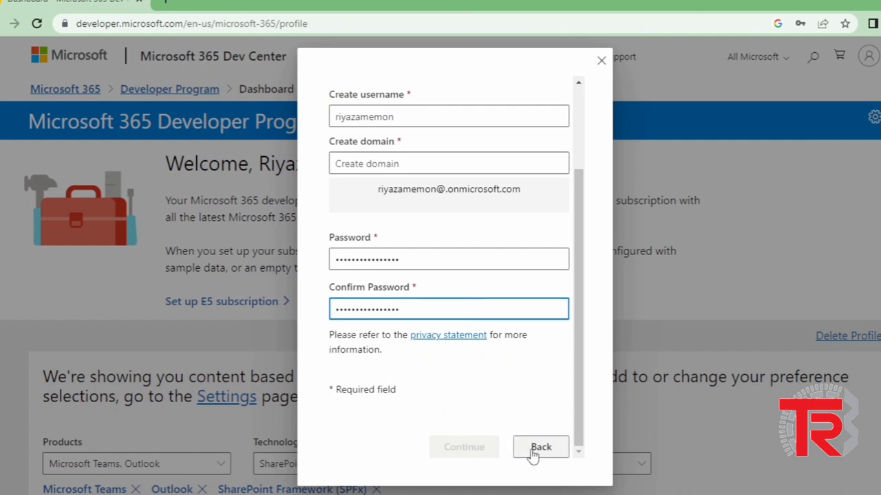
pyautogui.click(448, 162)
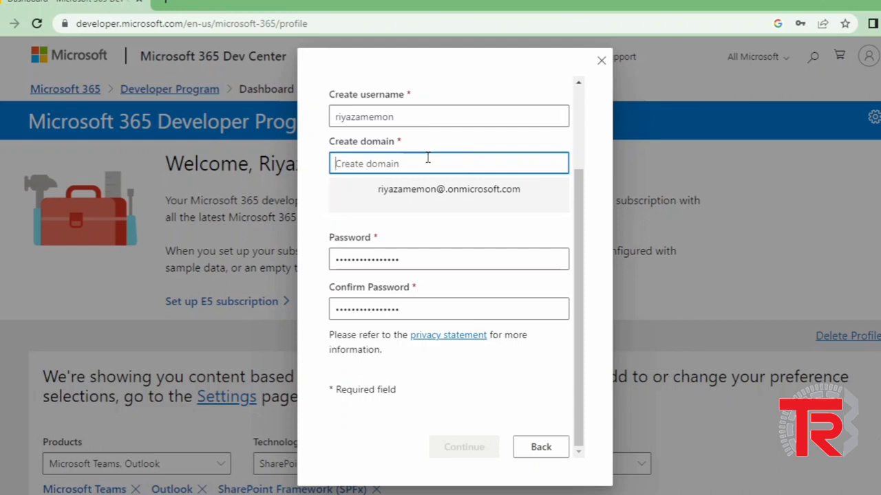
pyautogui.write('memme')
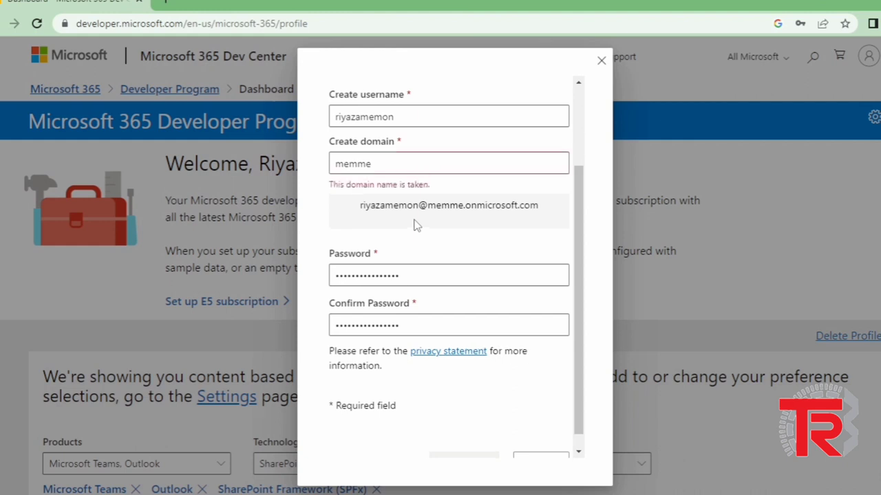
pyautogui.scroll(-3)
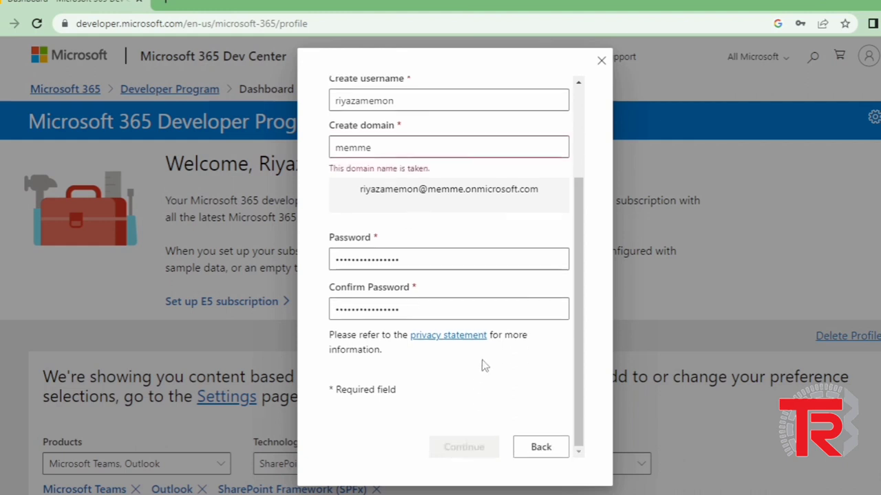
pyautogui.scroll(3)
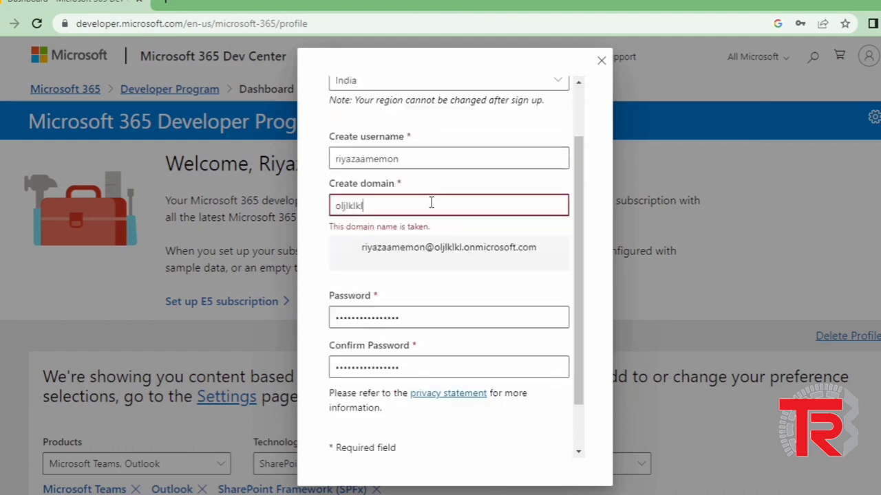
pyautogui.click(449, 317)
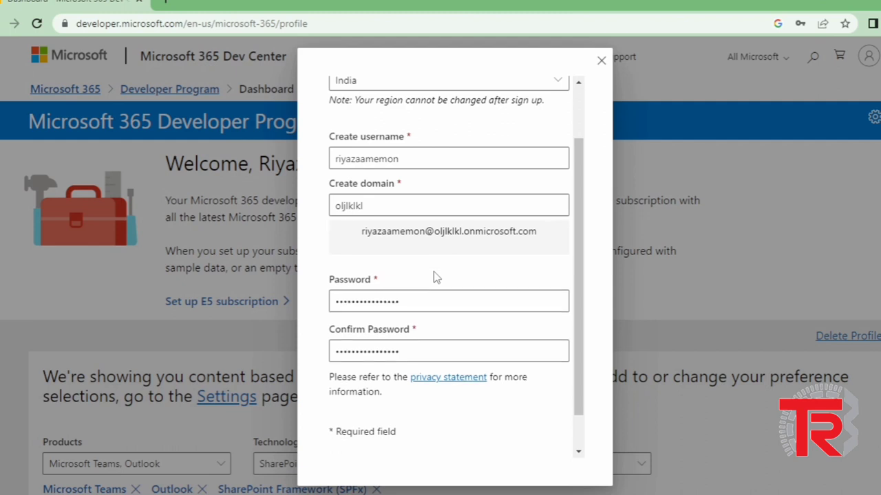
pyautogui.scroll(-3)
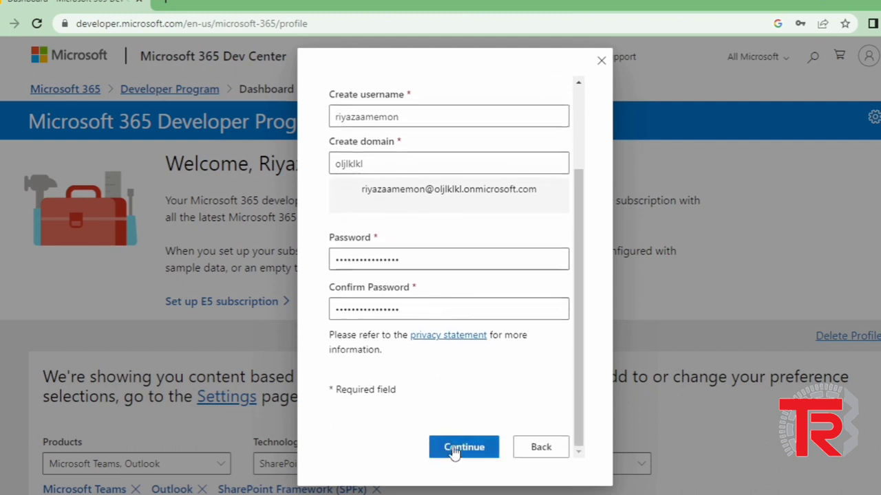
pyautogui.click(462, 447)
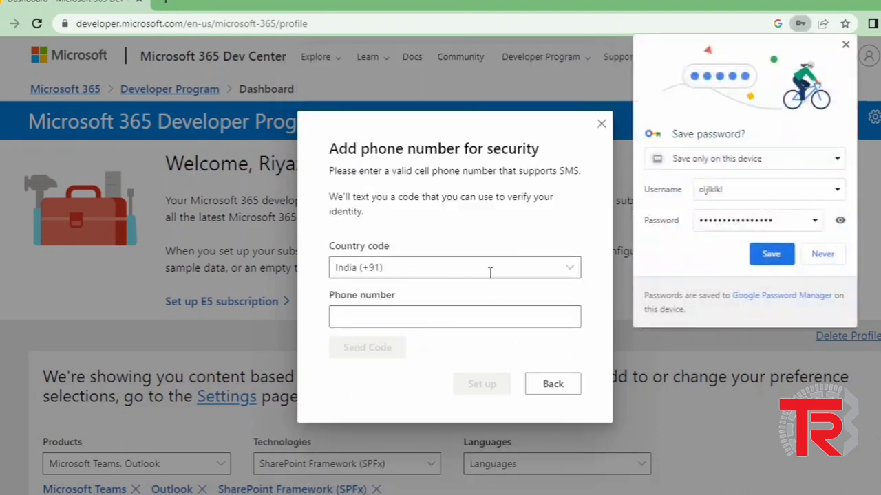
pyautogui.click(454, 316)
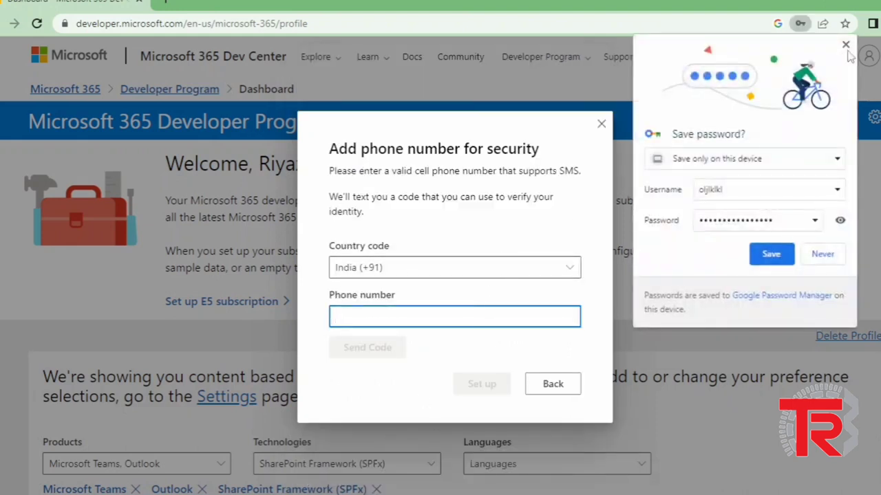
pyautogui.click(845, 44)
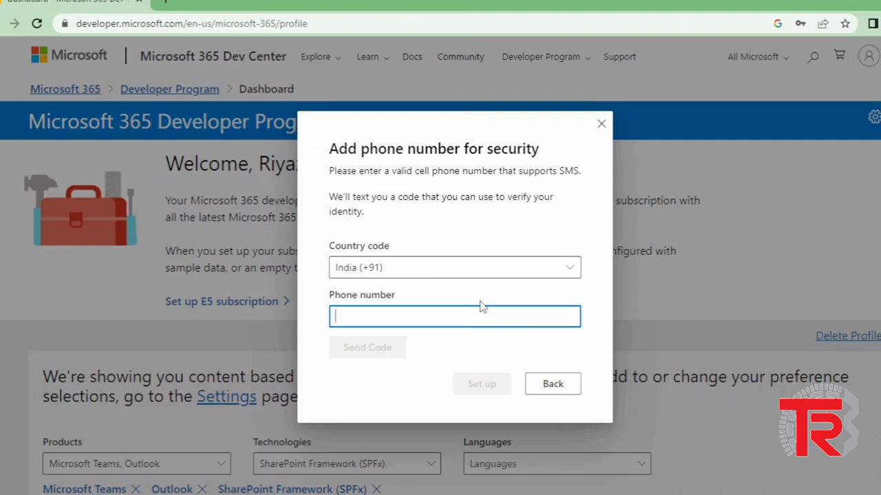
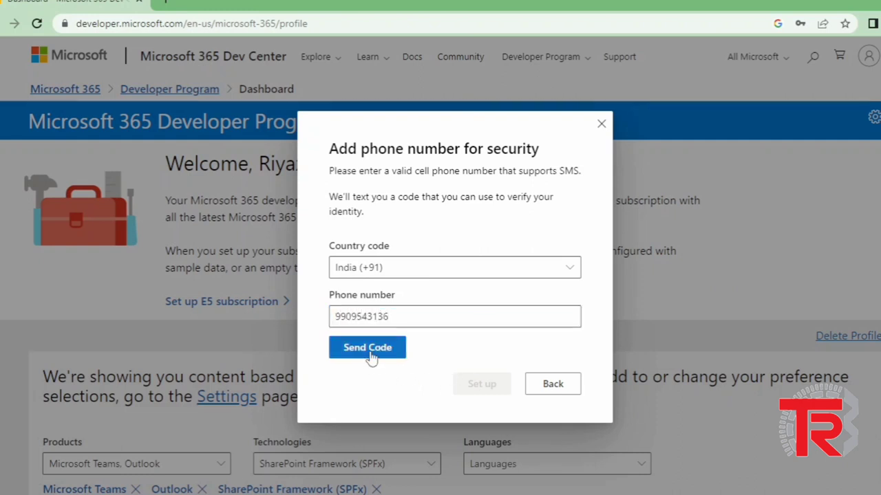
pyautogui.click(366, 347)
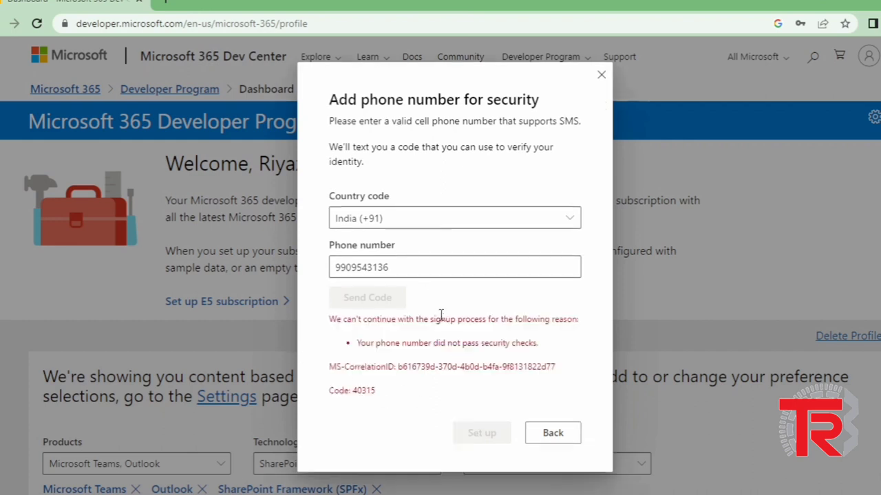
pyautogui.moveTo(401, 297)
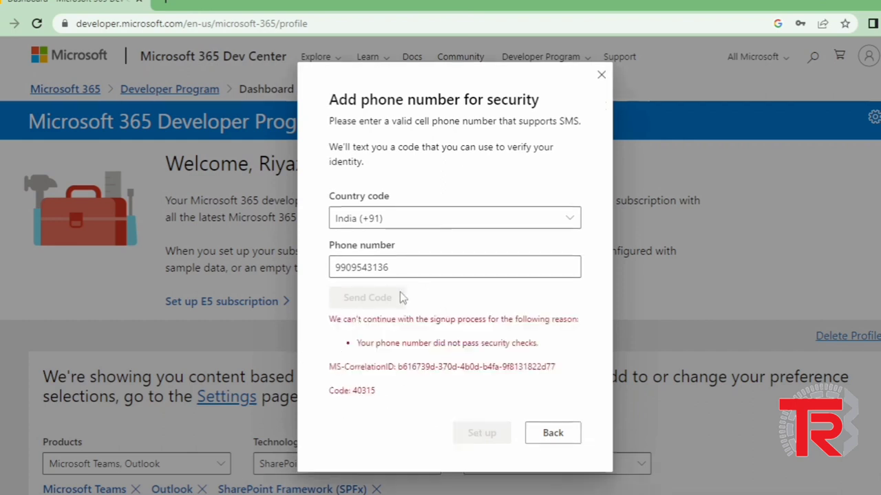
pyautogui.tripleClick(454, 267)
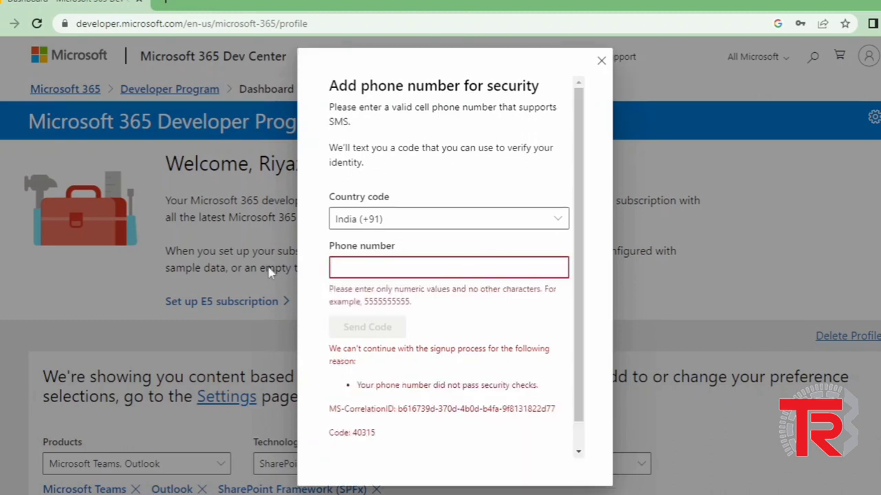
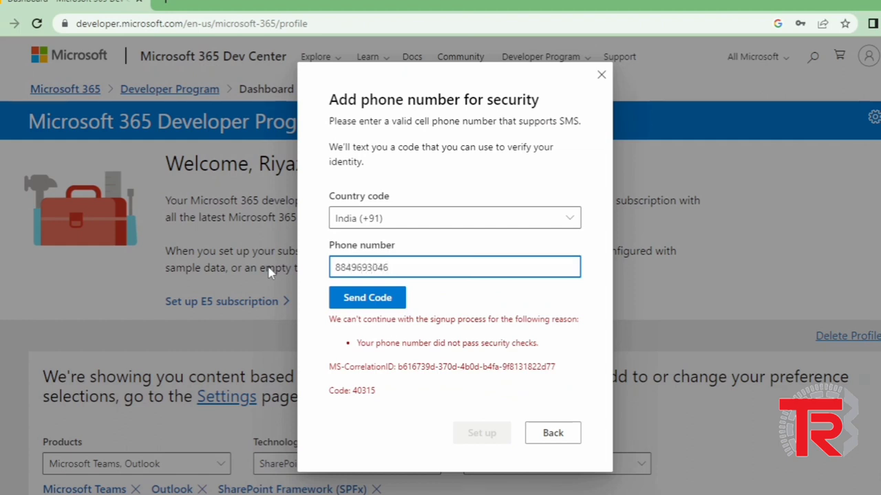
pyautogui.click(366, 298)
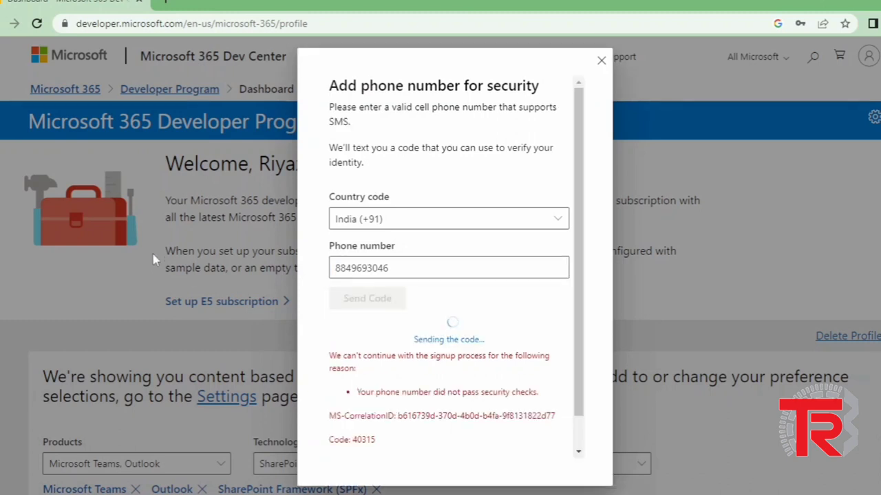
pyautogui.click(366, 297)
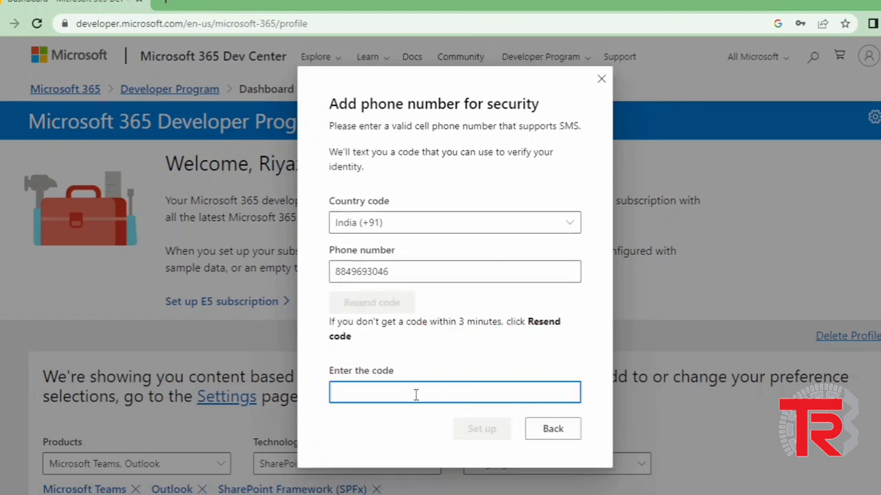
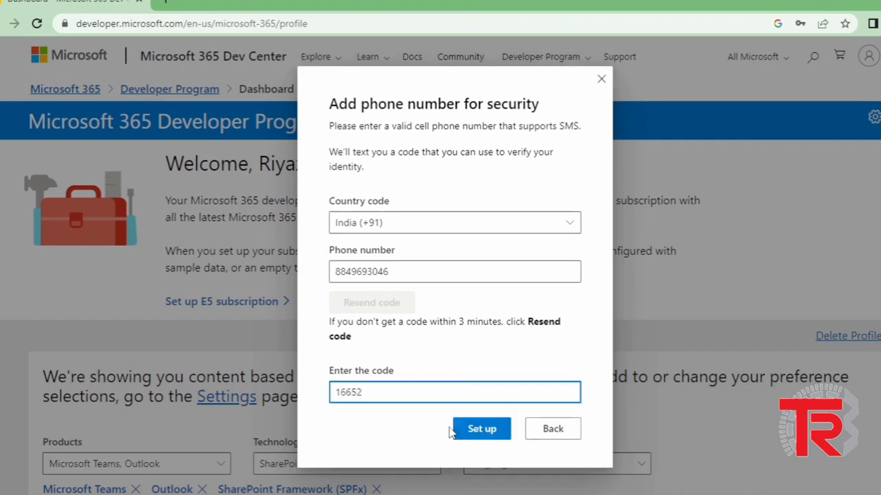
pyautogui.click(481, 430)
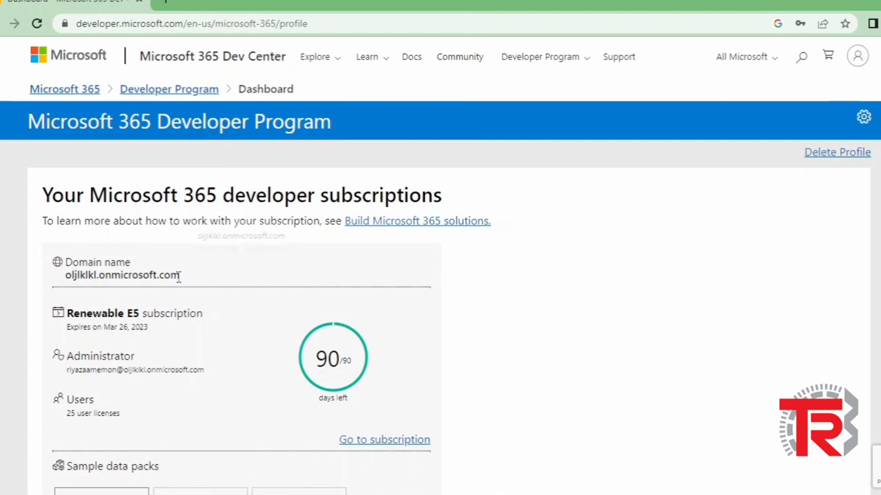
pyautogui.doubleClick(123, 276)
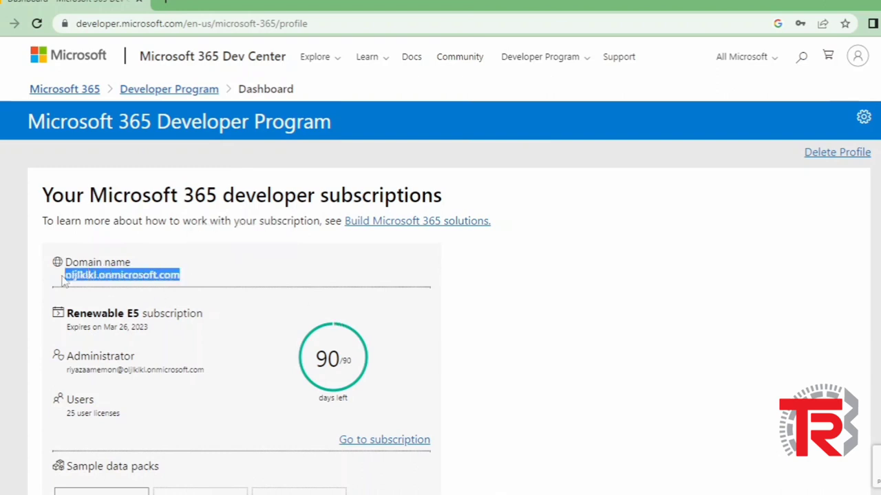
pyautogui.moveTo(259, 319)
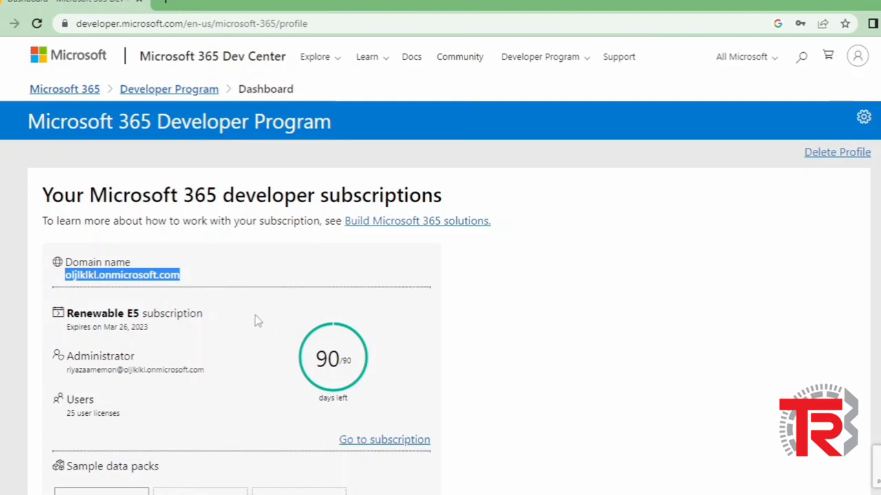
pyautogui.scroll(-3)
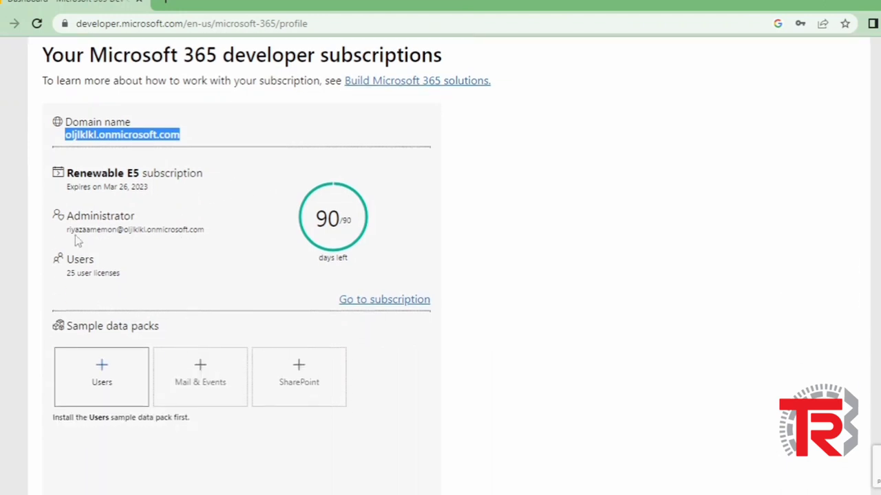
pyautogui.scroll(-3)
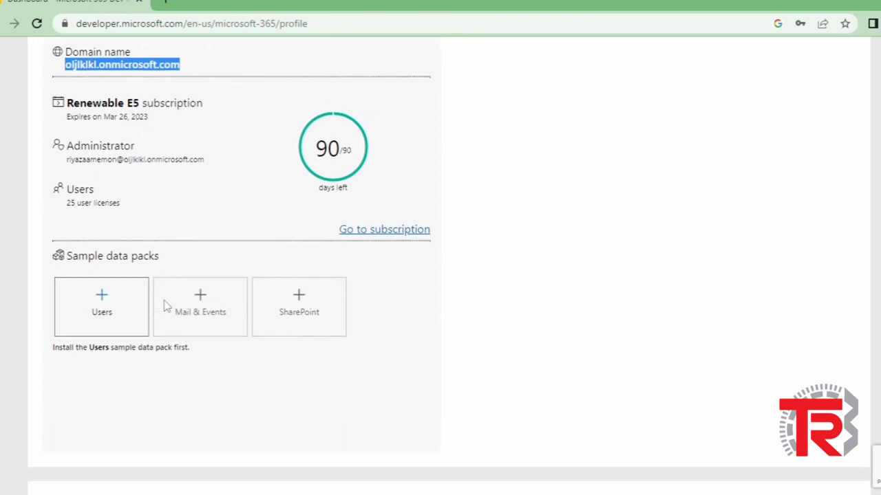
pyautogui.scroll(3)
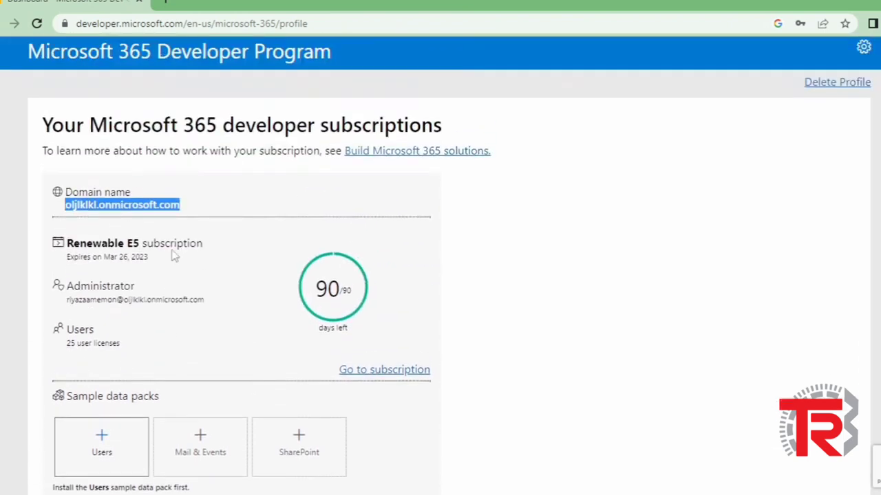
pyautogui.moveTo(102, 291)
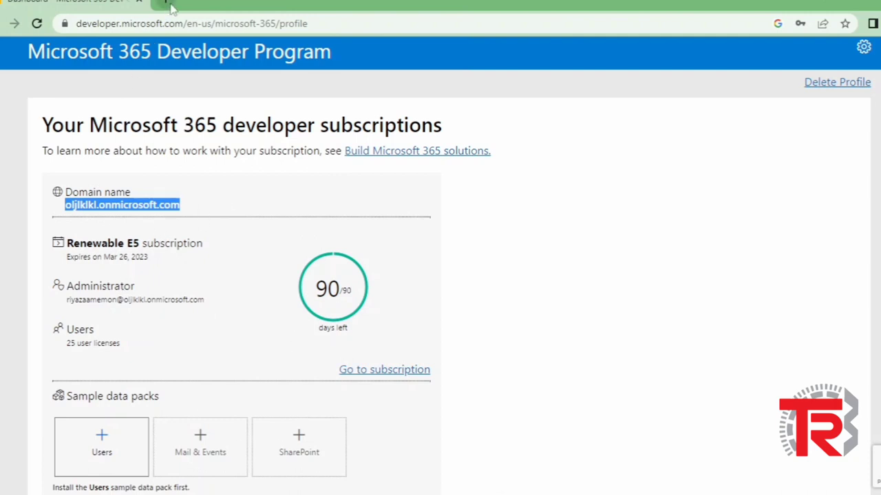
pyautogui.moveTo(289, 269)
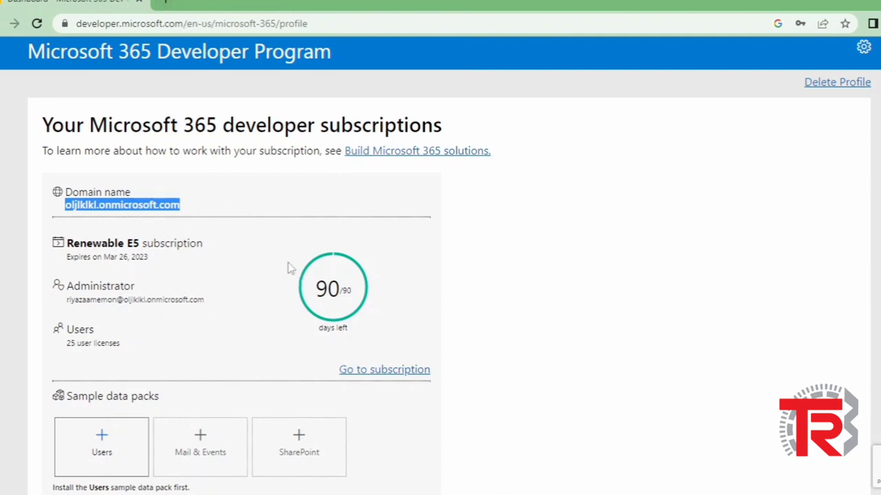
pyautogui.moveTo(165, 7)
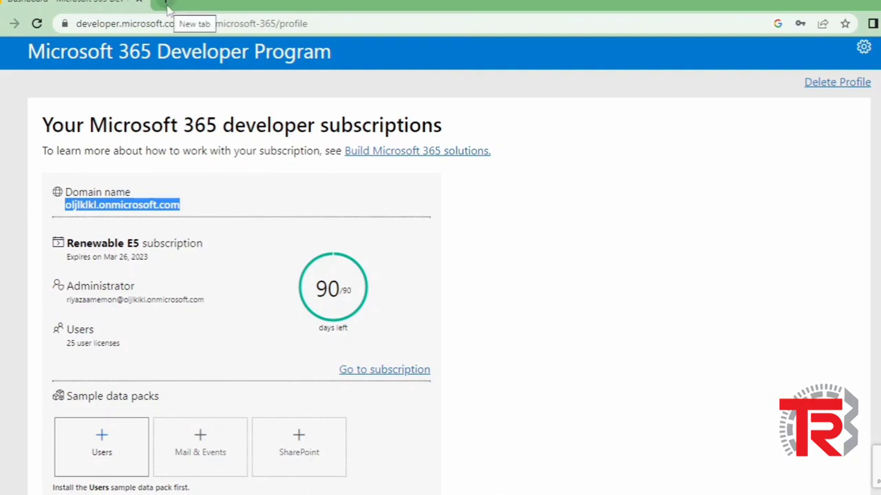
# Search 'office365 login', go to the Microsoft 365: Login result and start signing in.
pyautogui.write('office365 li')
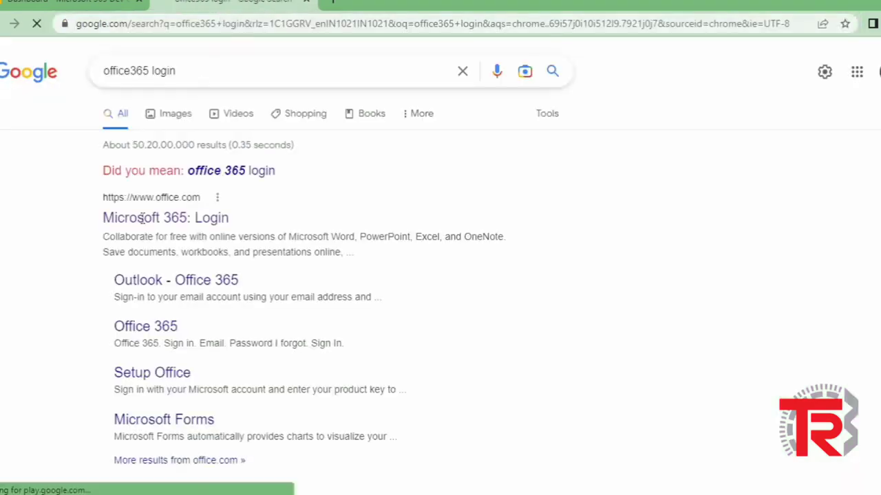
pyautogui.click(165, 218)
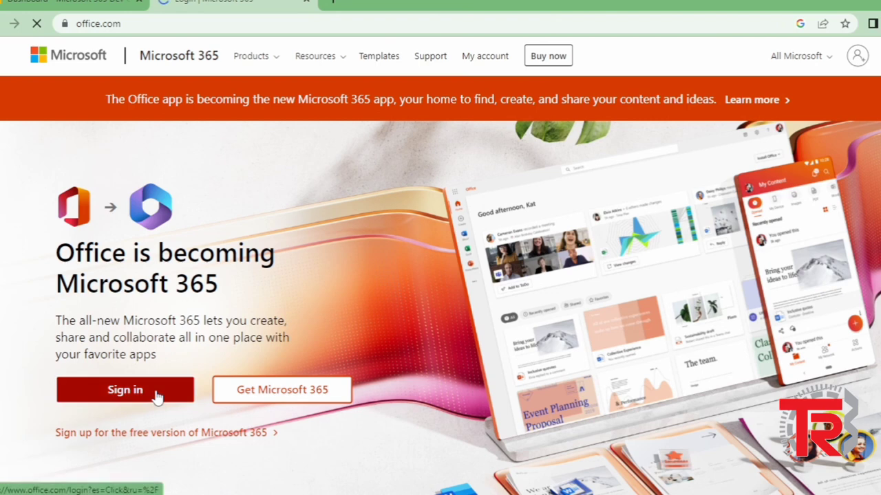
pyautogui.click(124, 390)
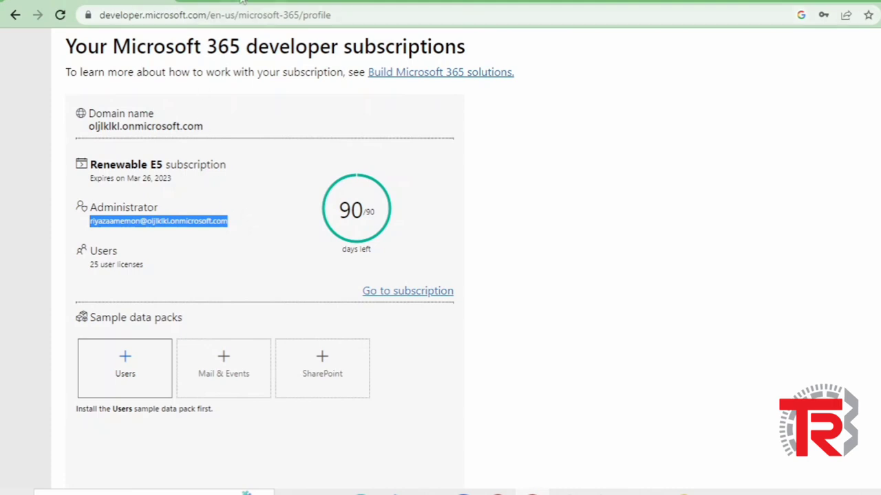
# Sign in with the developer administrator ID and password to reach Microsoft 365 home.
pyautogui.click(407, 291)
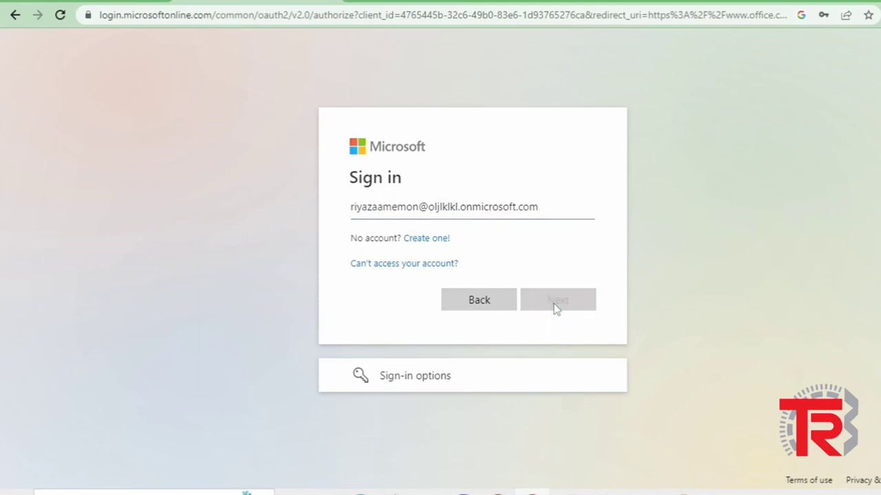
pyautogui.click(557, 300)
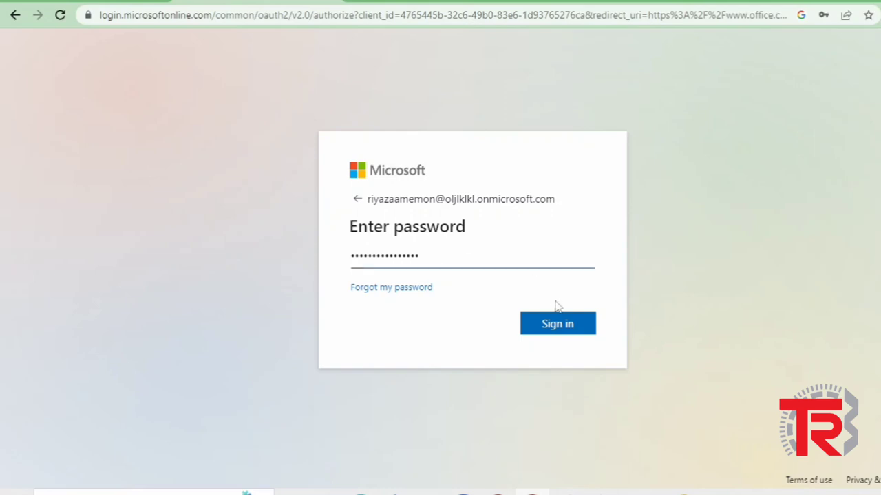
pyautogui.click(558, 323)
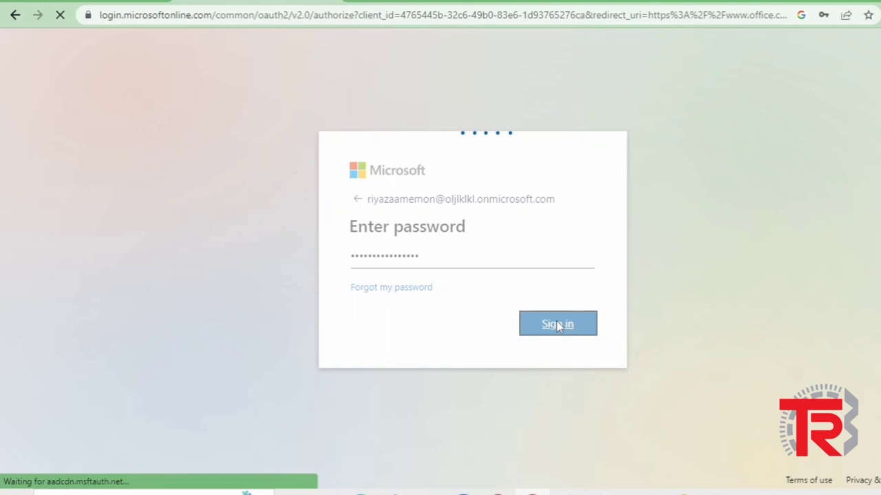
pyautogui.click(557, 323)
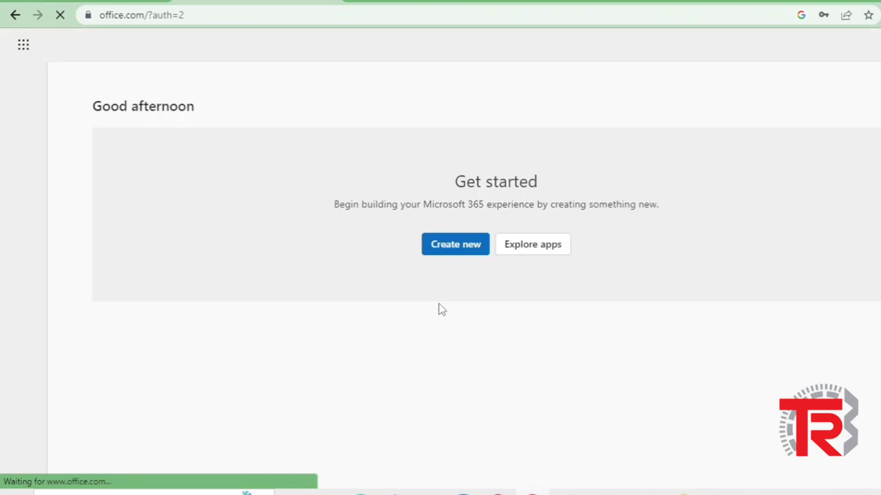
# Show all available apps from the Microsoft 365 app launcher.
pyautogui.click(22, 44)
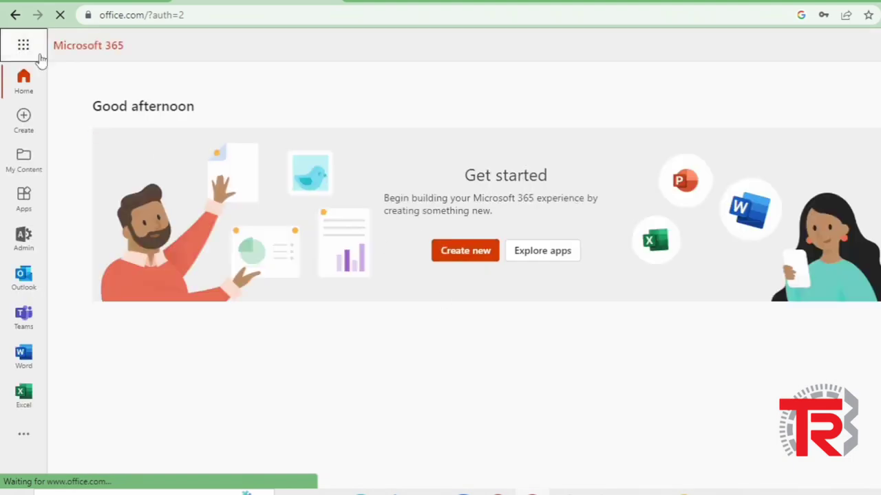
pyautogui.click(23, 44)
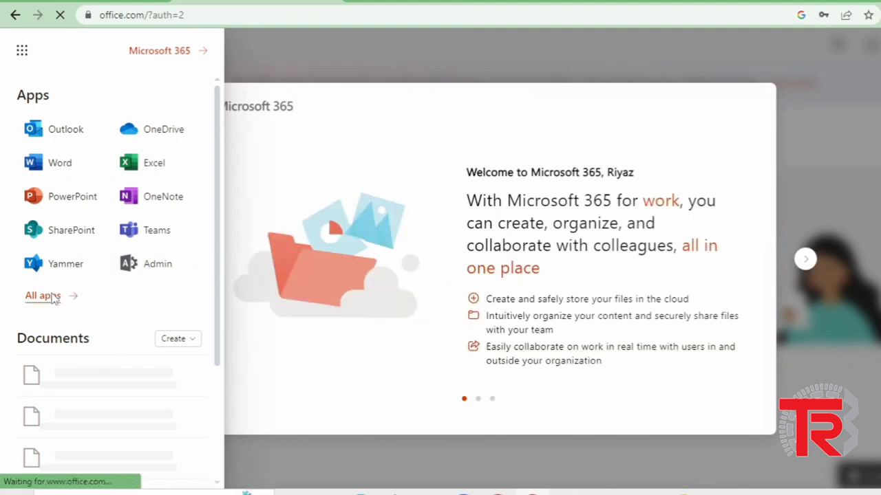
pyautogui.click(43, 294)
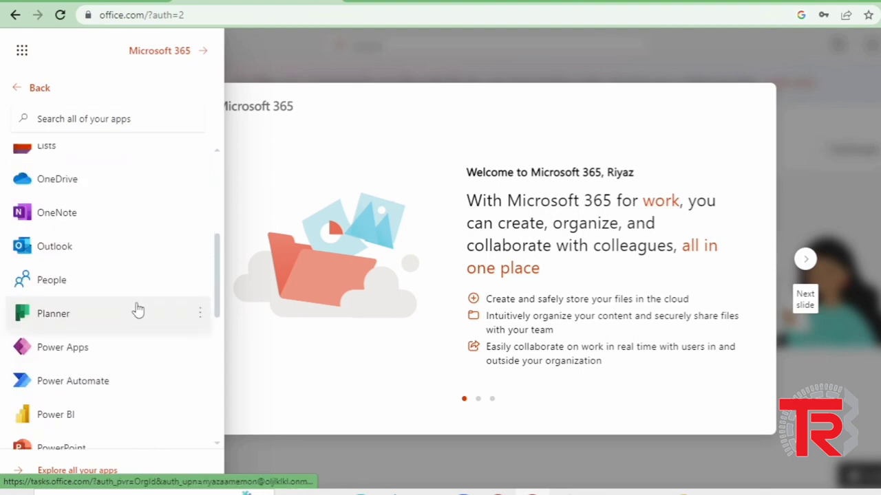
pyautogui.scroll(-3)
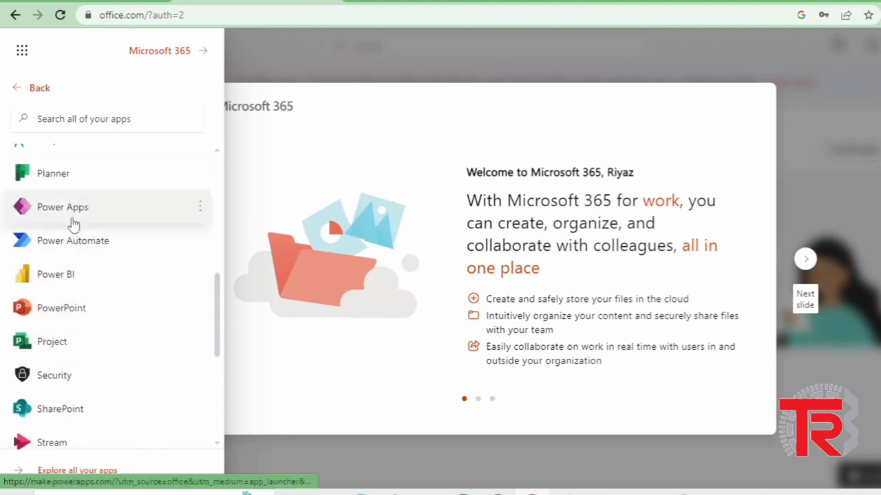
pyautogui.moveTo(231, 11)
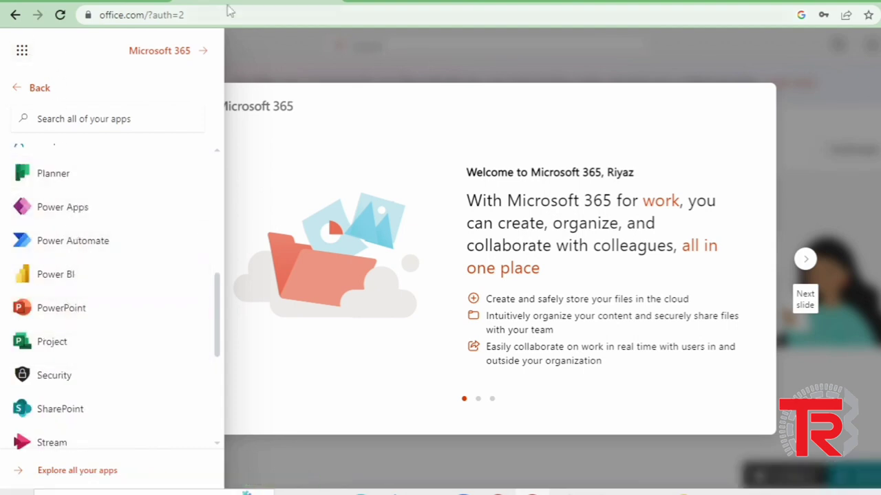